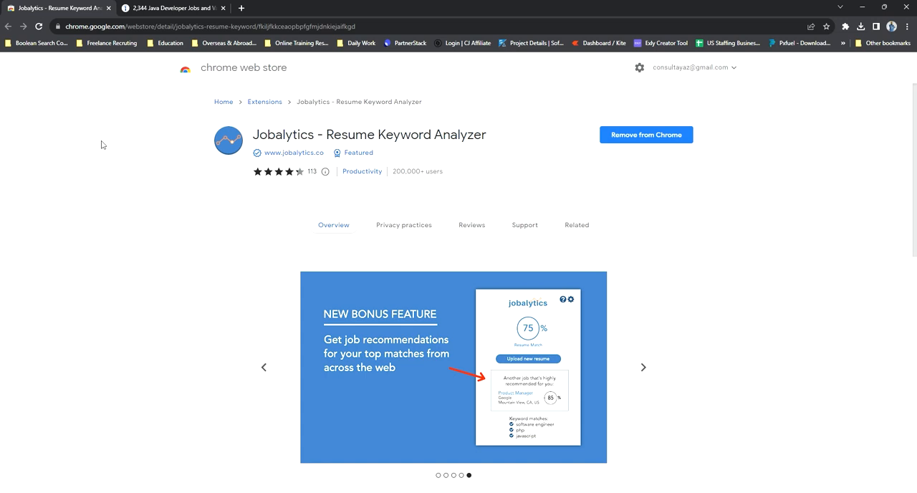
pyautogui.moveTo(39, 119)
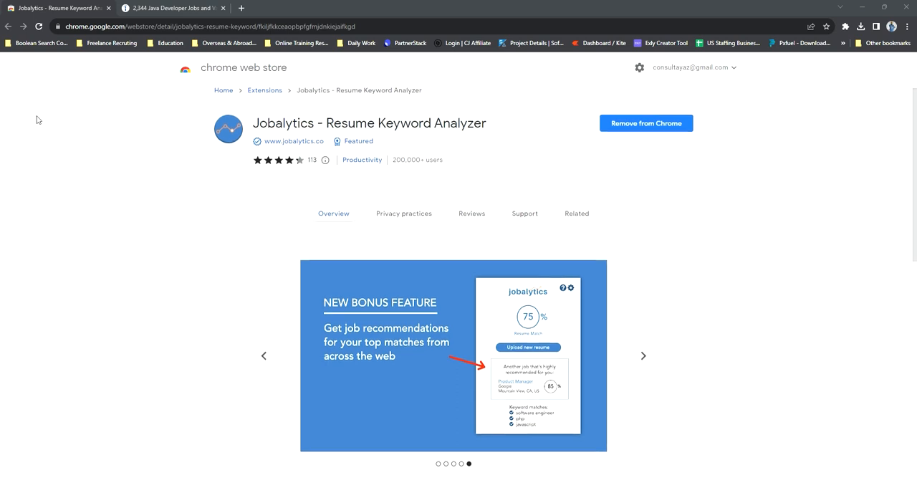
# Step: Flip through the Step 1 to Step 3 promotional slides on the Jobalytics store listing
pyautogui.scroll(-3)
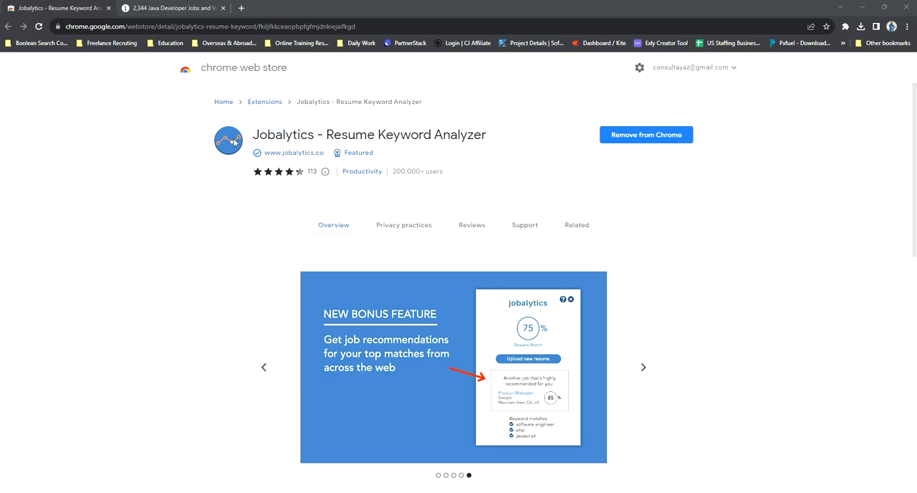
pyautogui.moveTo(152, 176)
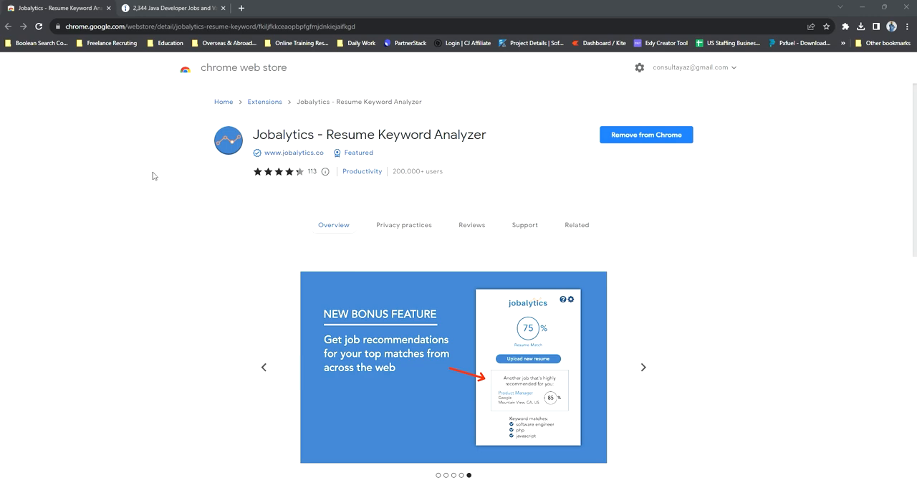
pyautogui.scroll(-3)
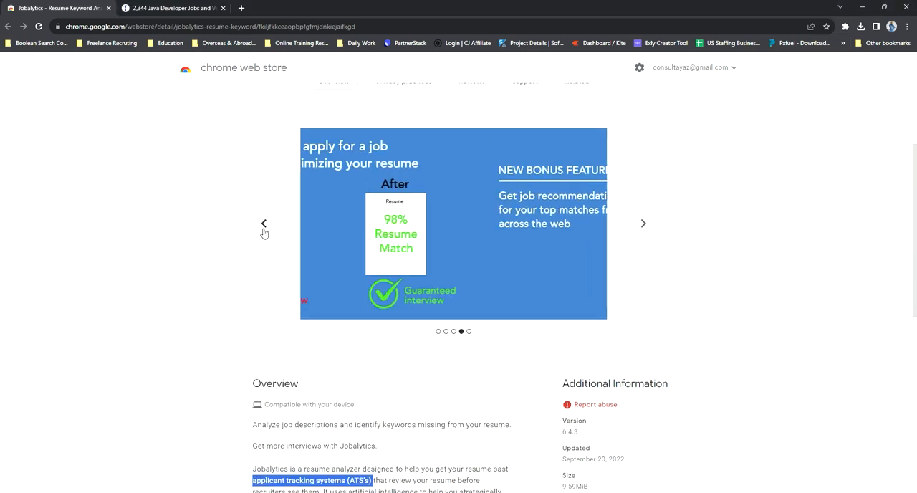
pyautogui.click(264, 224)
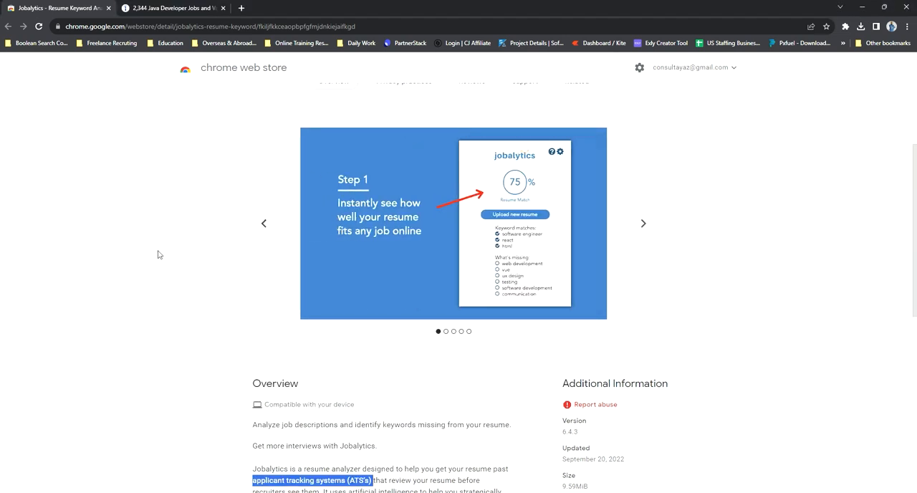
pyautogui.scroll(3)
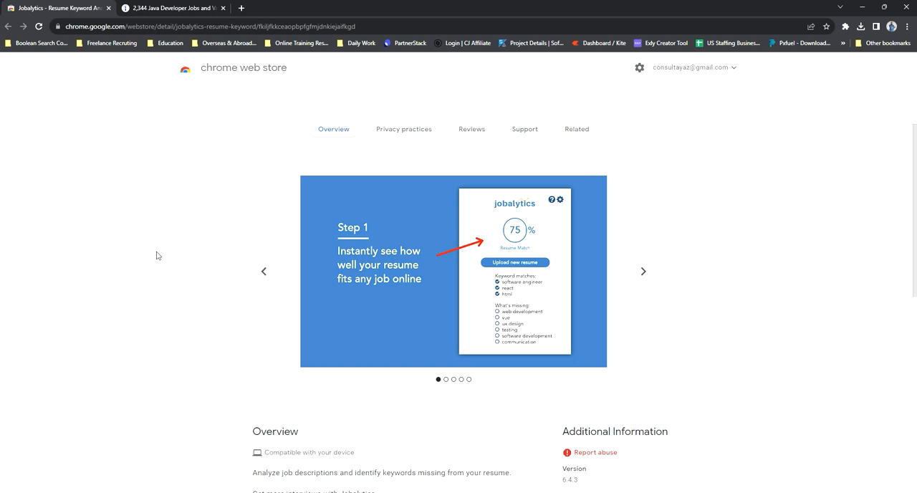
pyautogui.scroll(-3)
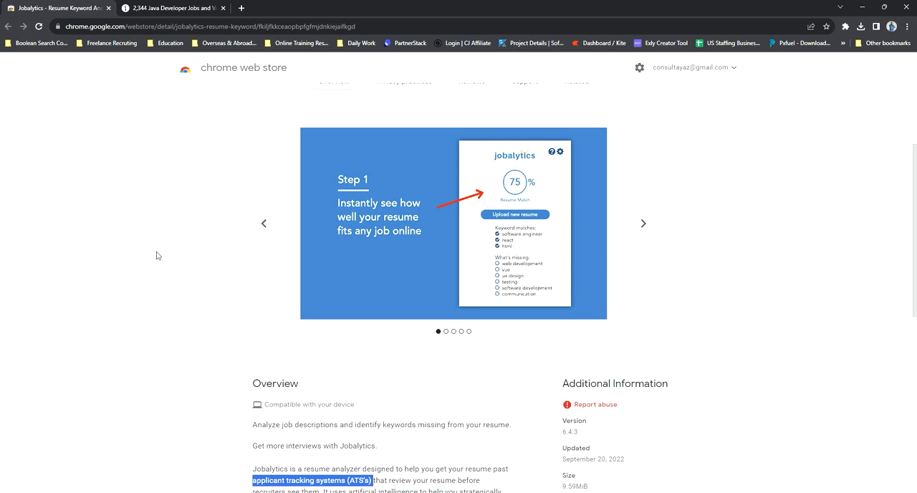
pyautogui.moveTo(410, 243)
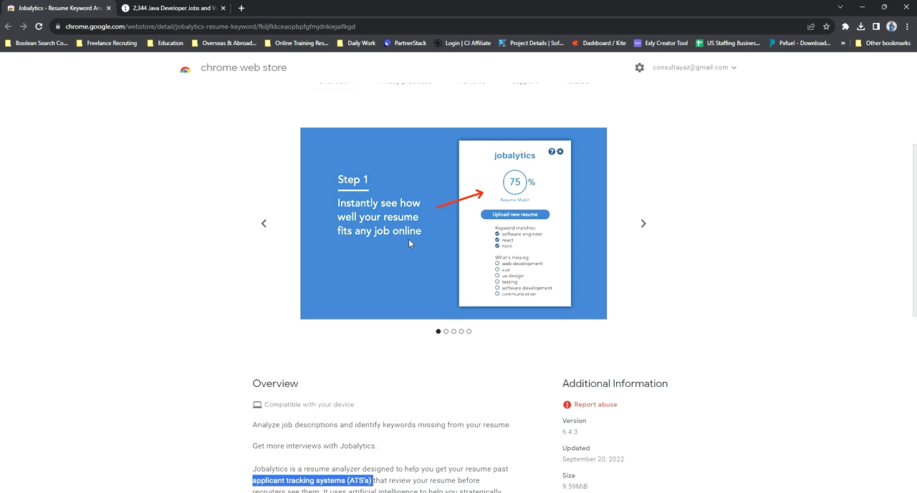
pyautogui.moveTo(639, 227)
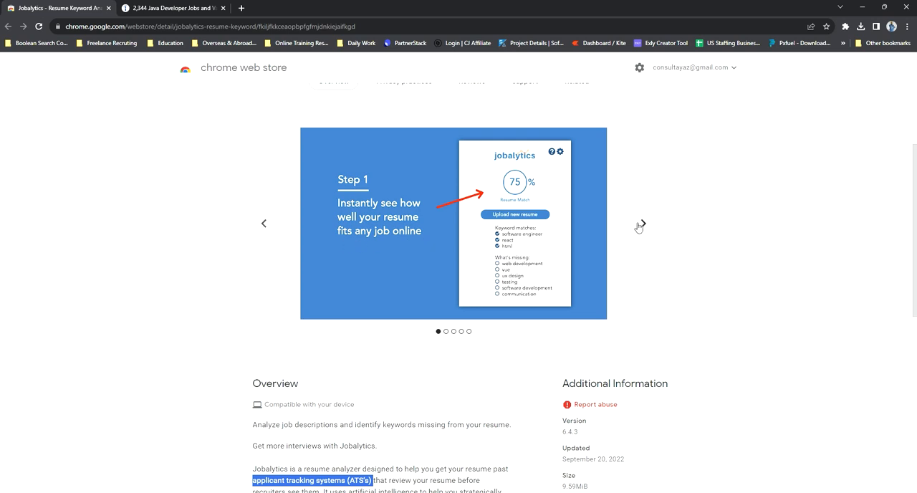
pyautogui.click(639, 224)
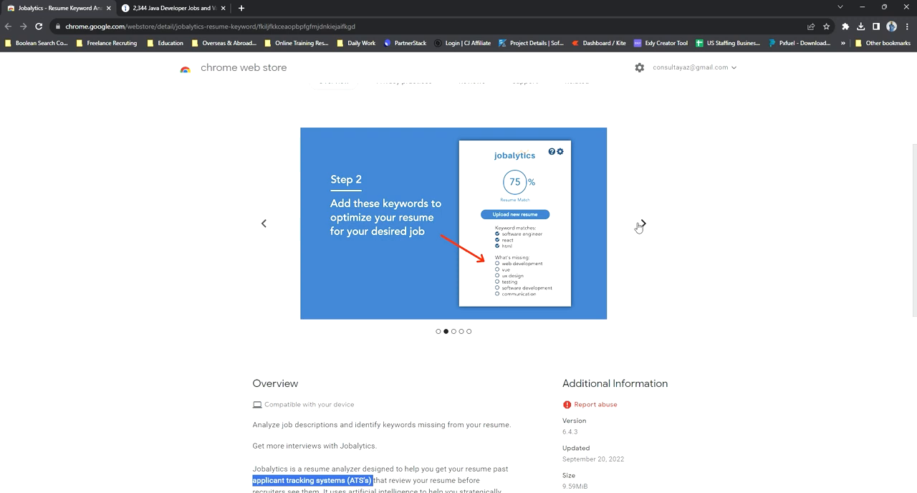
pyautogui.click(643, 224)
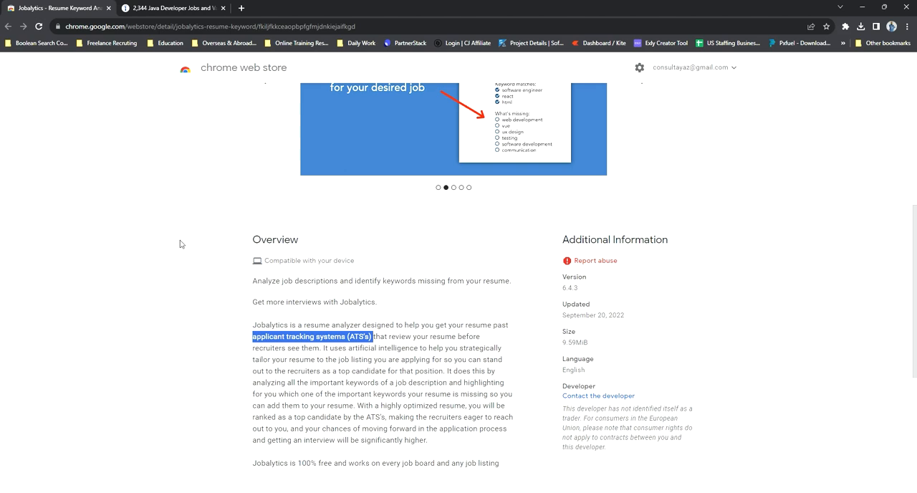
pyautogui.scroll(3)
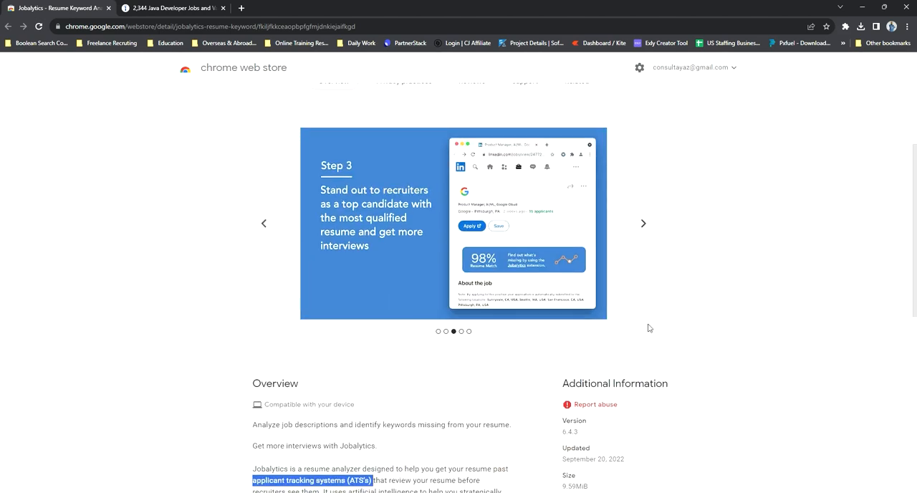
# Step: Go back to Step 1, then advance to the before-and-after match and New Bonus Feature slides
pyautogui.click(264, 224)
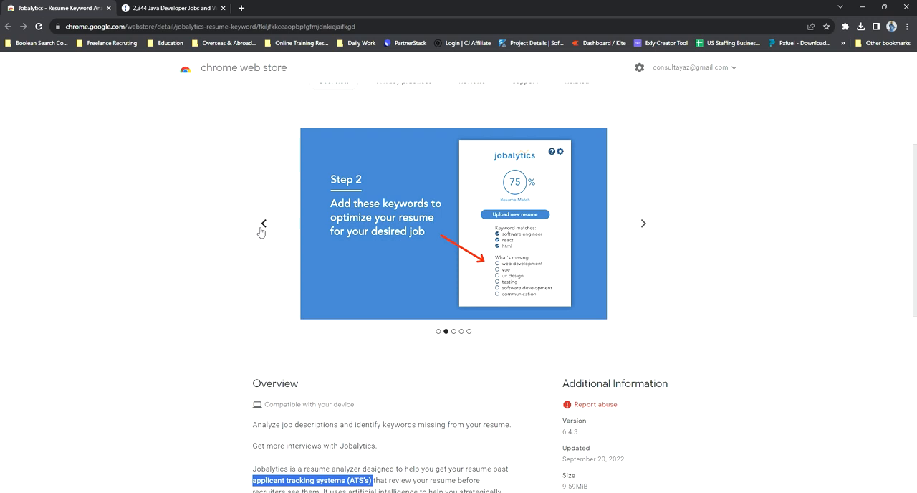
pyautogui.moveTo(477, 195)
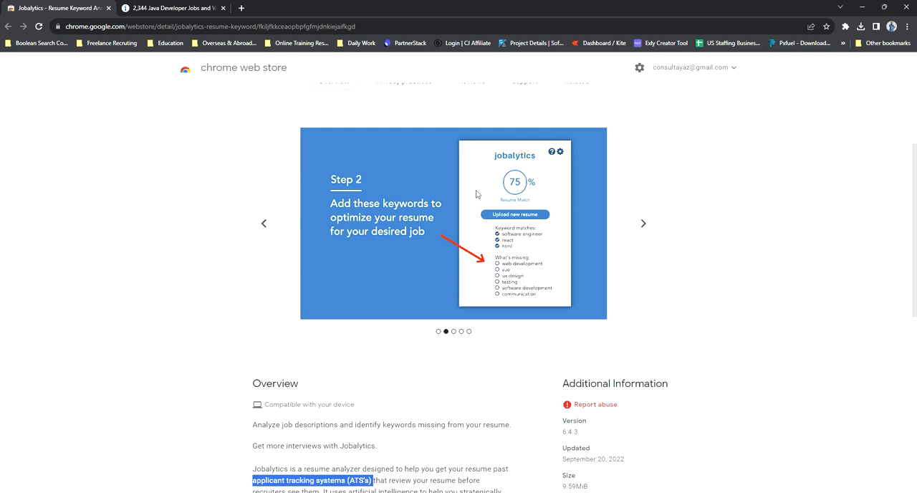
pyautogui.click(264, 224)
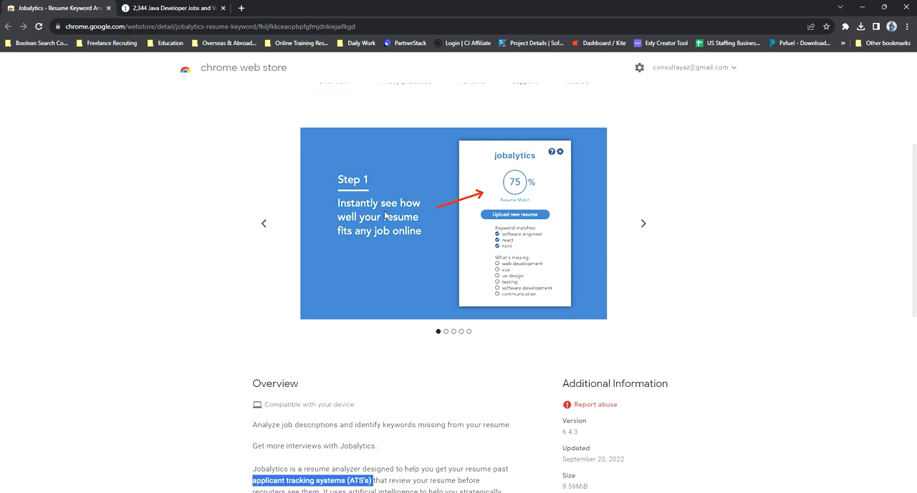
pyautogui.click(642, 224)
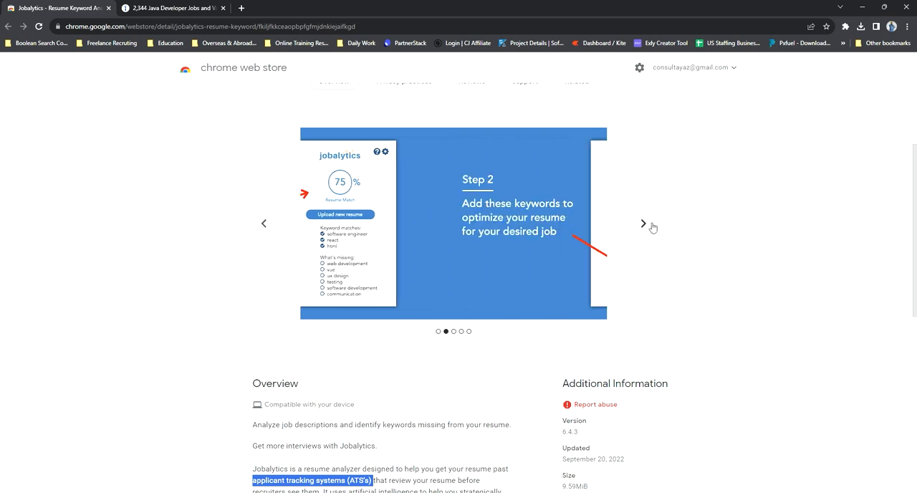
pyautogui.click(643, 224)
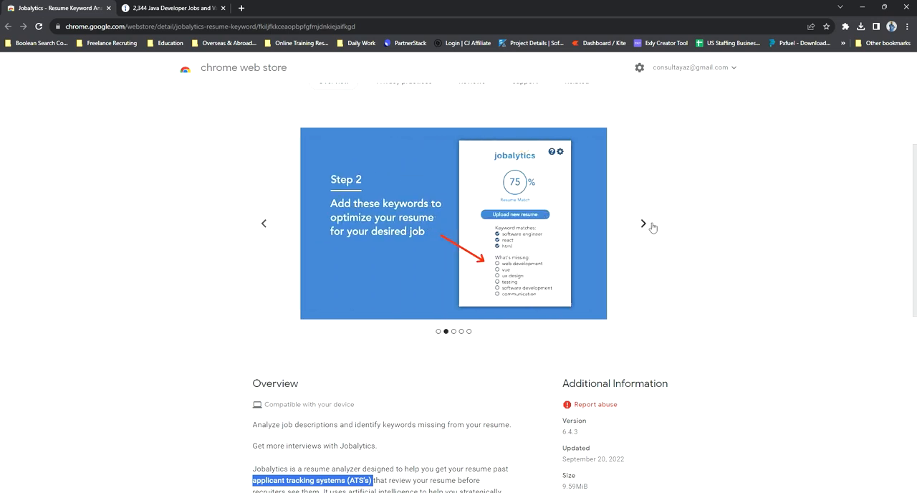
pyautogui.click(643, 223)
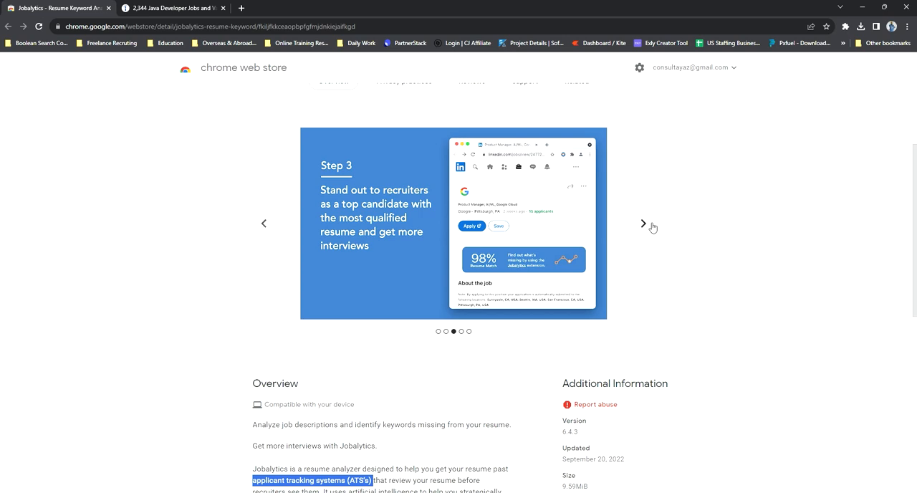
pyautogui.click(642, 224)
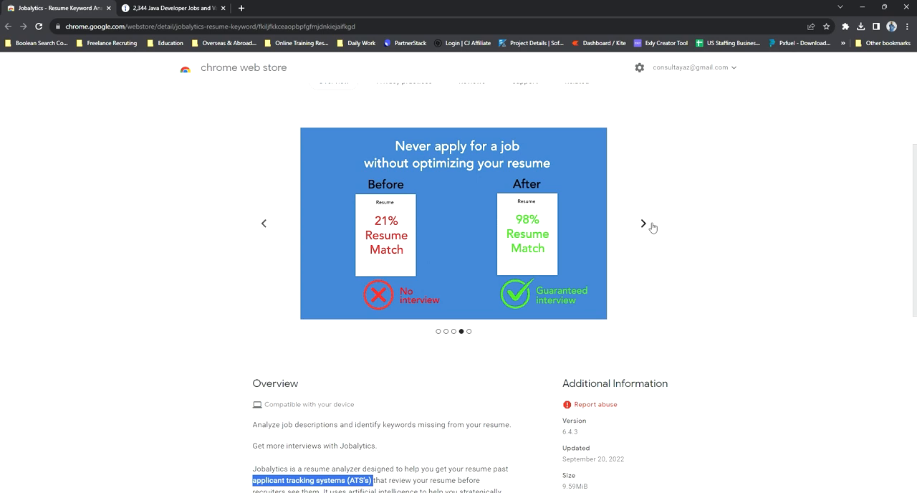
pyautogui.moveTo(292, 209)
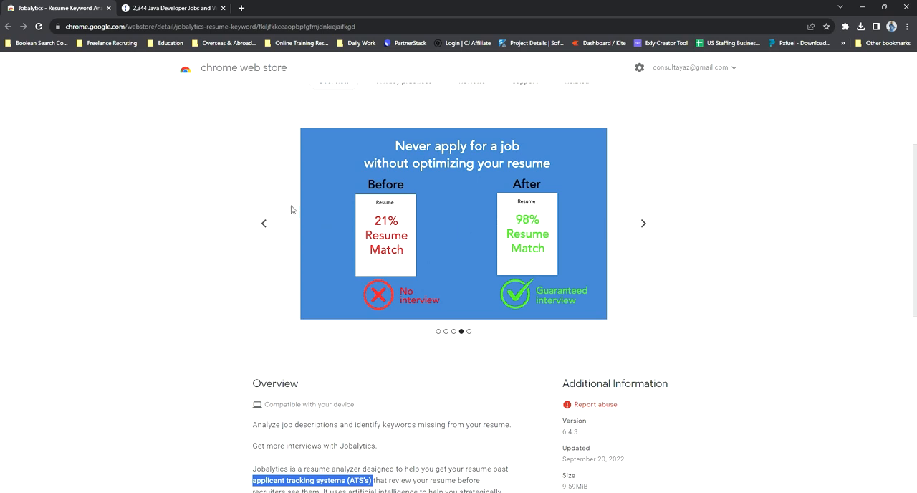
pyautogui.moveTo(241, 215)
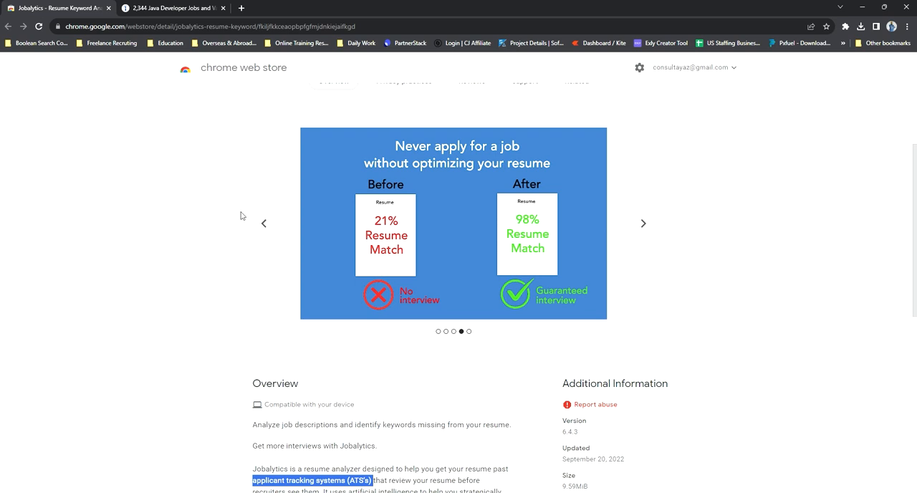
pyautogui.moveTo(628, 229)
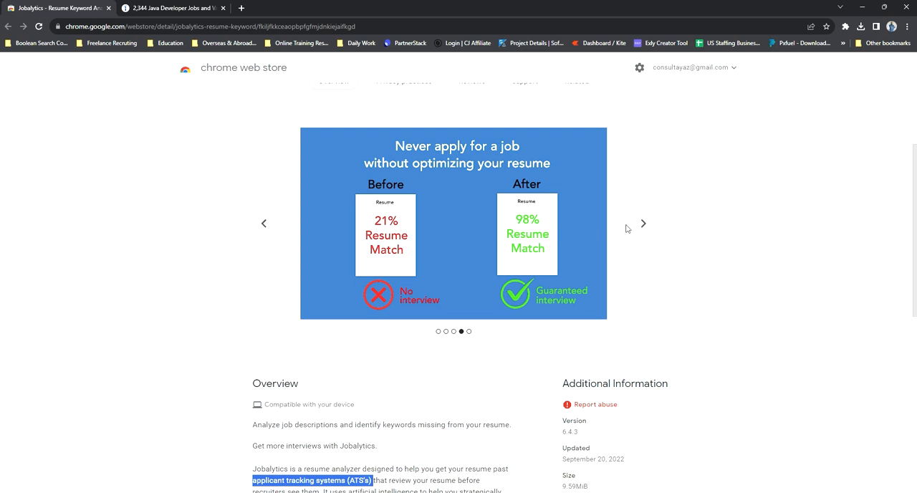
pyautogui.click(642, 223)
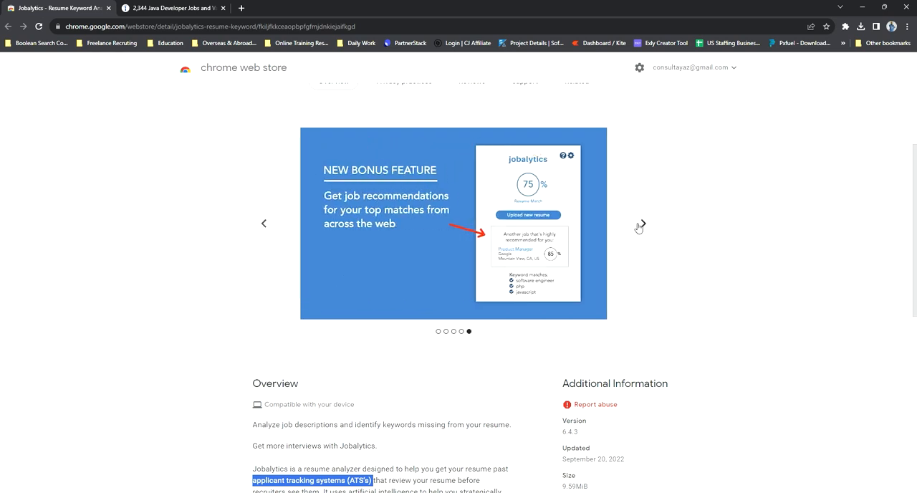
pyautogui.moveTo(132, 234)
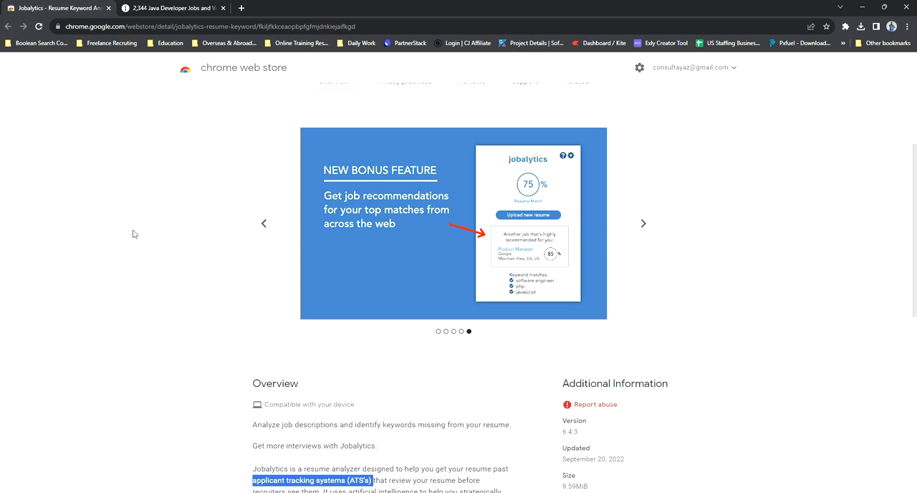
# Step: Read the description, highlighting 'applicant tracking systems (ATS's)' and the sentence saying Jobalytics is free
pyautogui.scroll(-3)
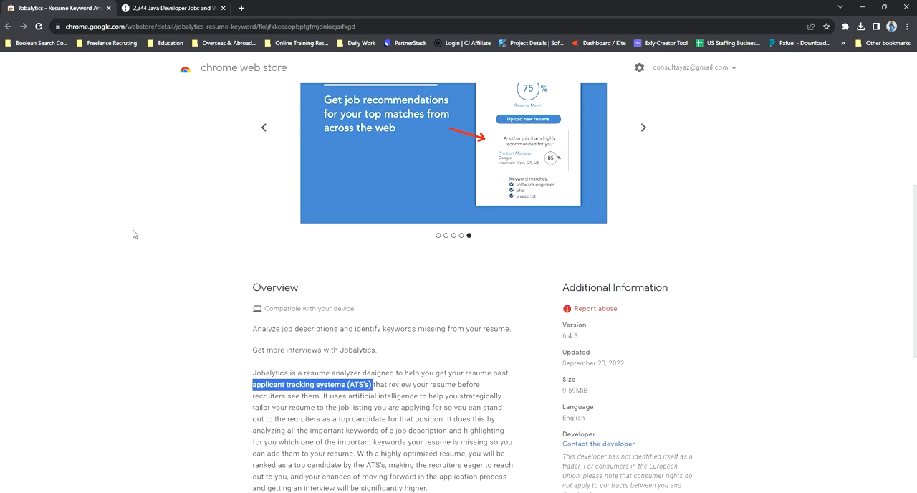
pyautogui.scroll(-3)
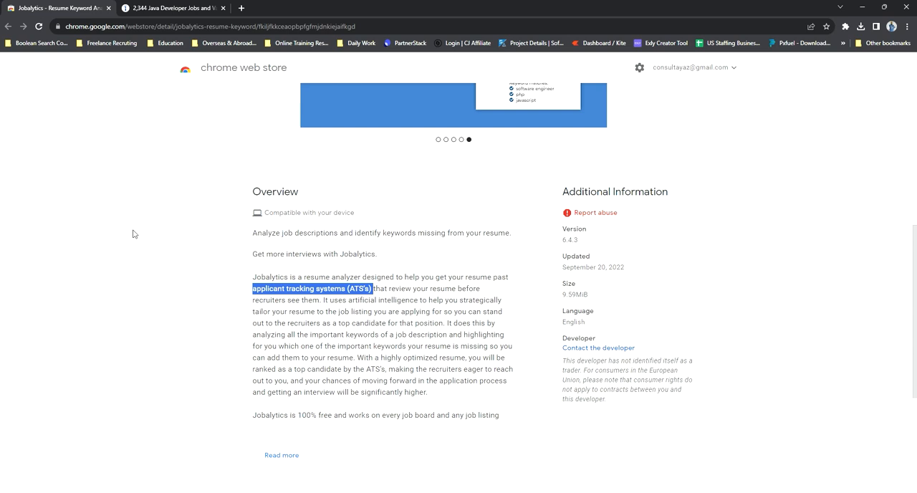
pyautogui.scroll(-3)
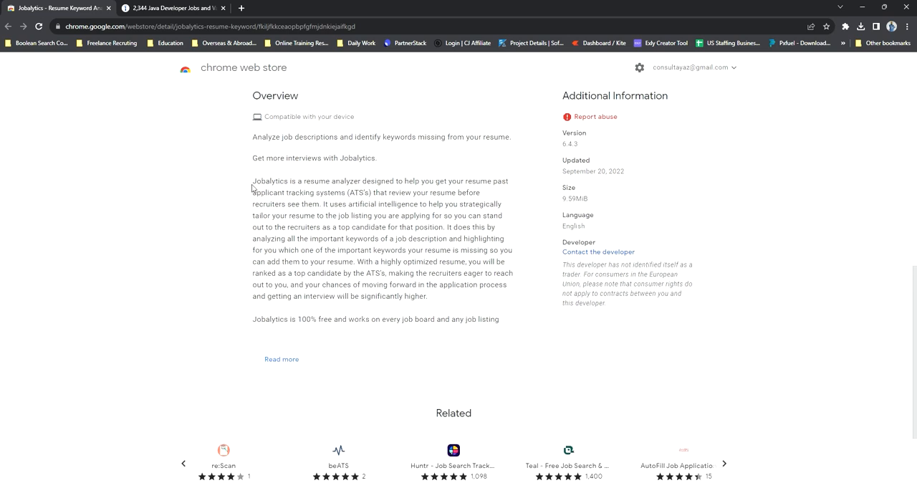
pyautogui.moveTo(450, 181)
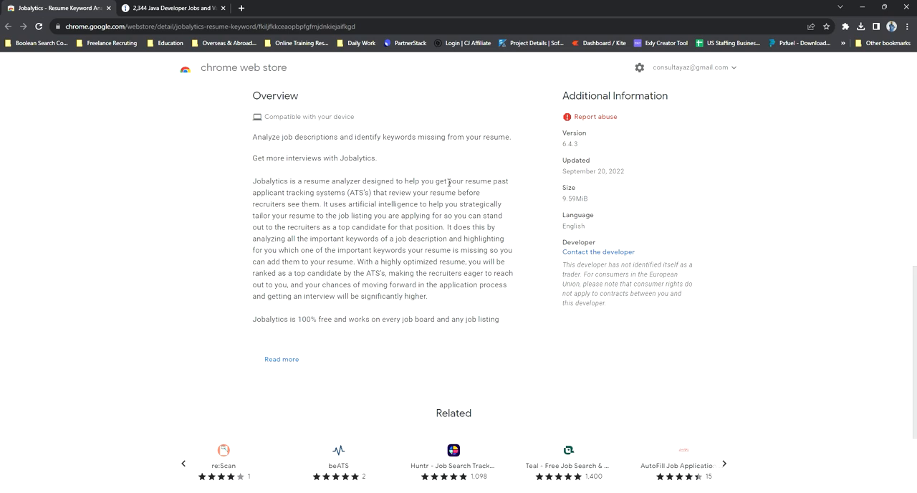
pyautogui.moveTo(481, 183)
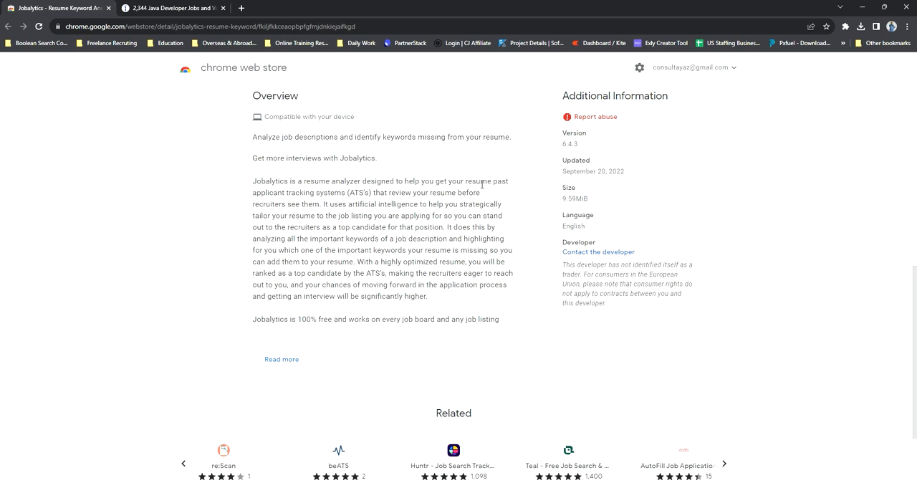
pyautogui.doubleClick(470, 181)
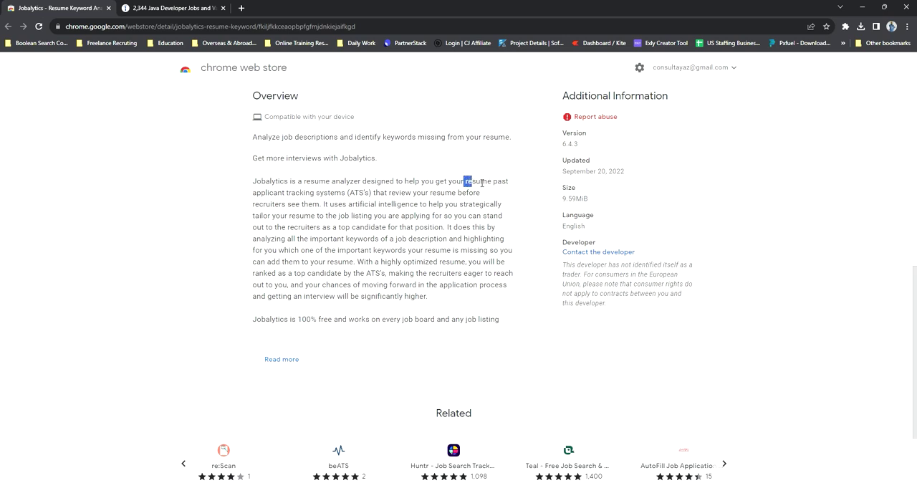
pyautogui.moveTo(466, 180); pyautogui.dragTo(502, 181)
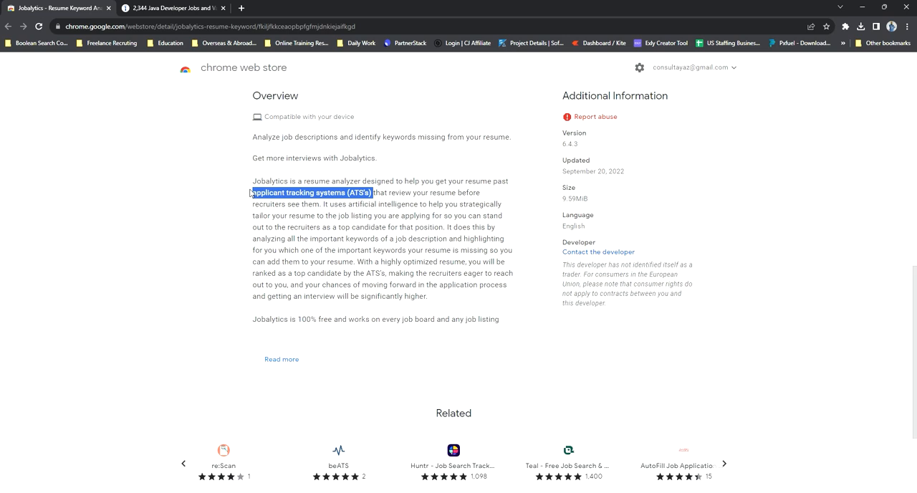
pyautogui.scroll(-3)
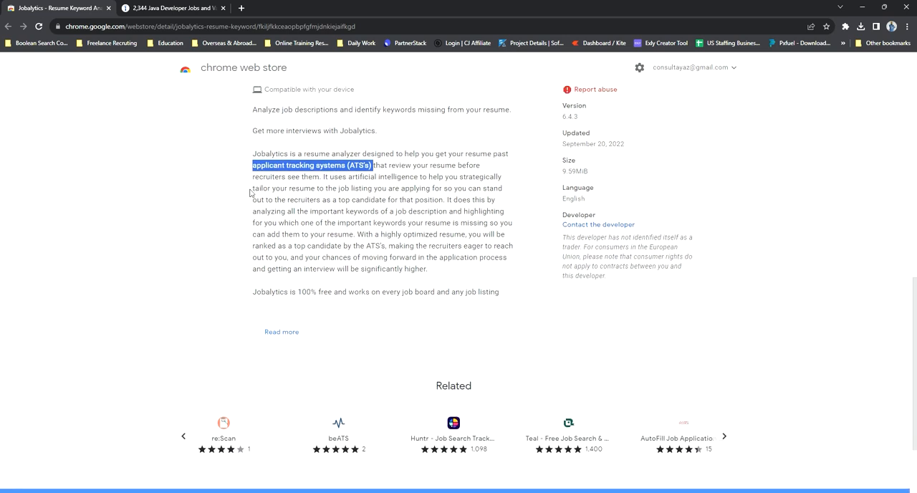
pyautogui.scroll(3)
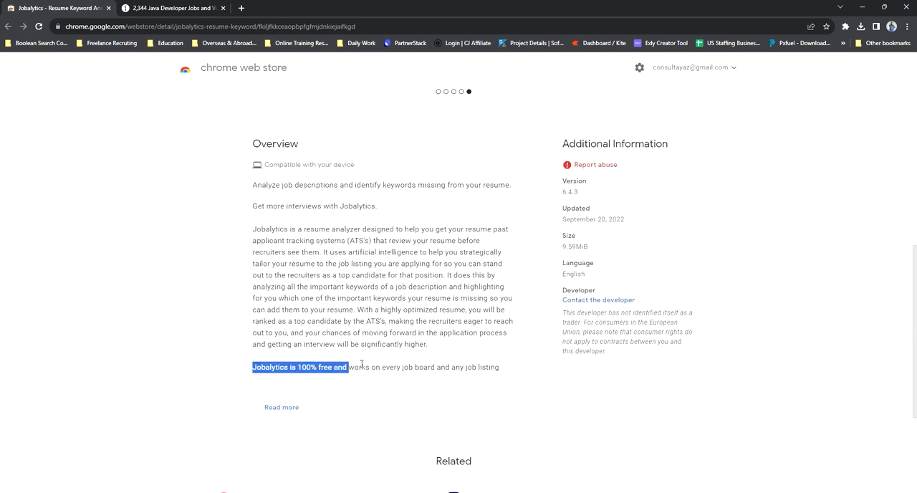
pyautogui.moveTo(347, 367); pyautogui.dragTo(482, 367)
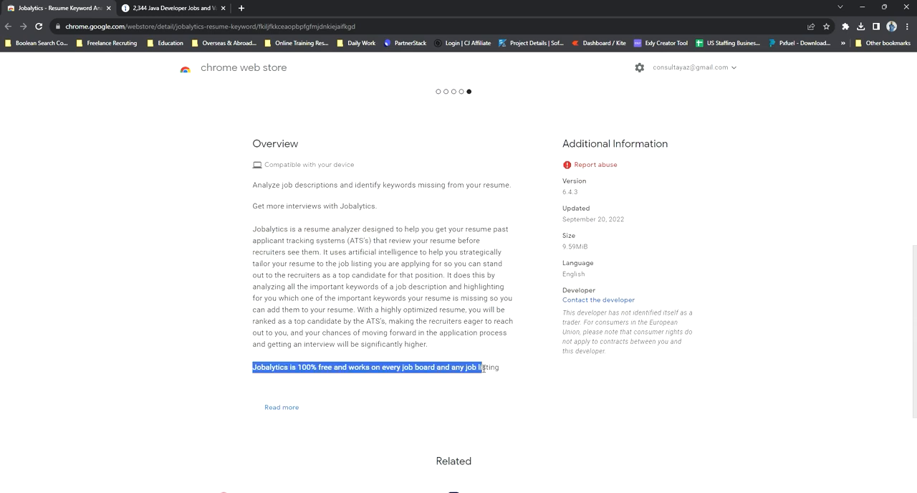
pyautogui.scroll(3)
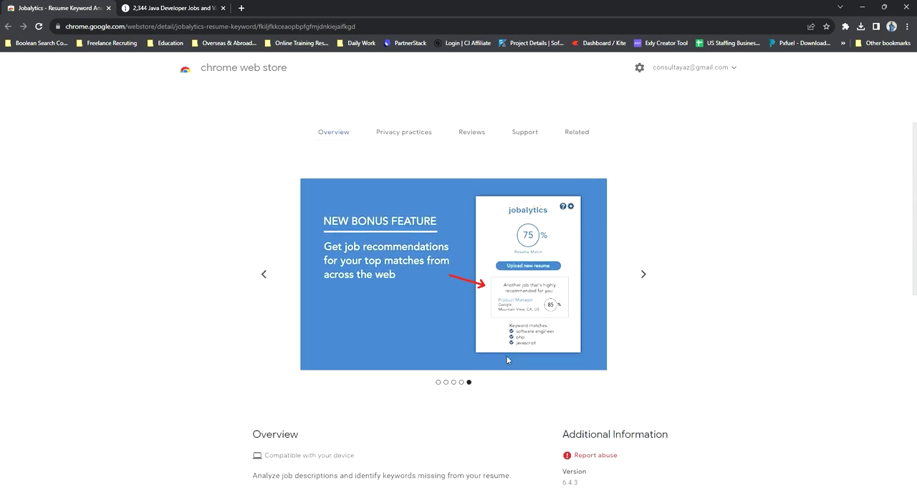
pyautogui.scroll(3)
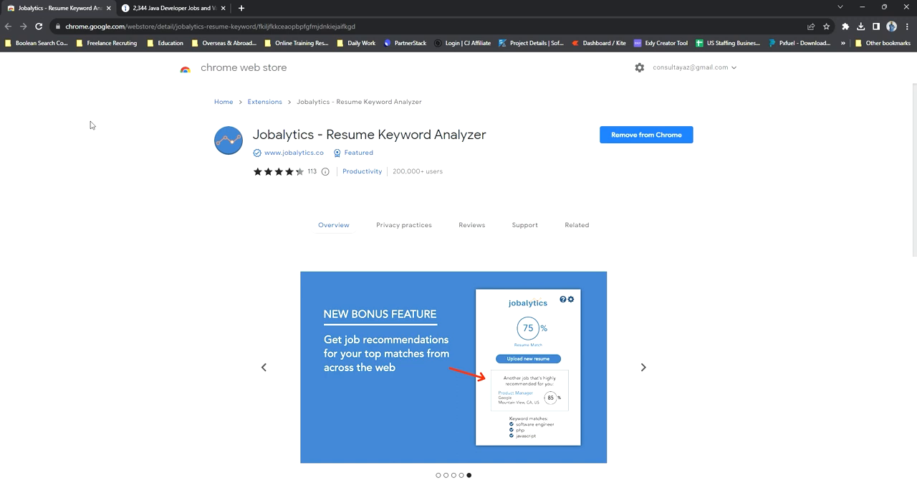
pyautogui.moveTo(688, 166)
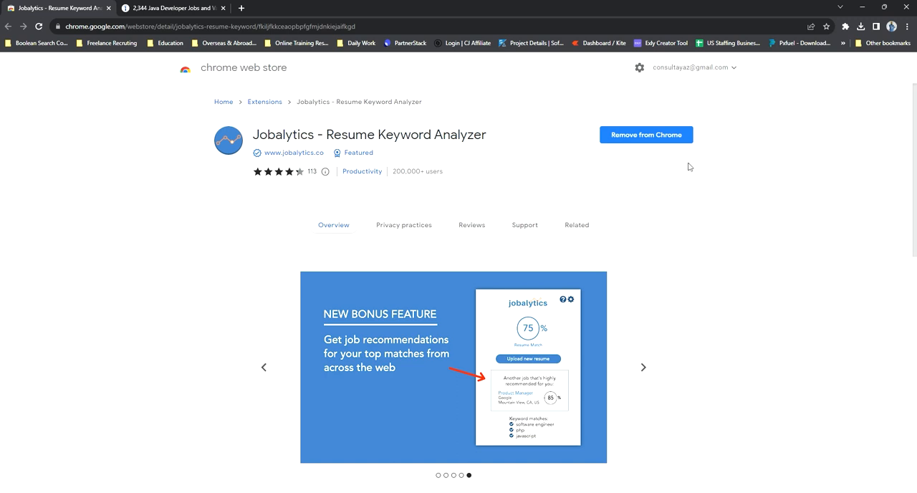
pyautogui.moveTo(645, 135)
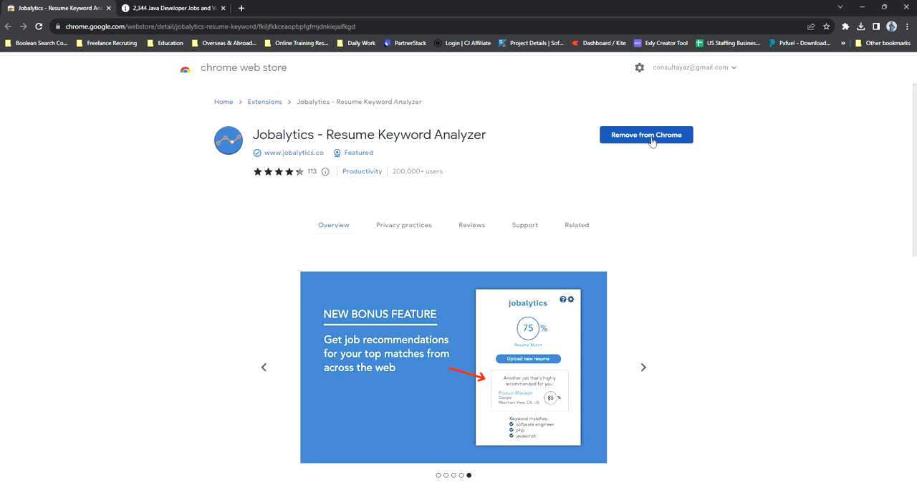
pyautogui.moveTo(847, 26)
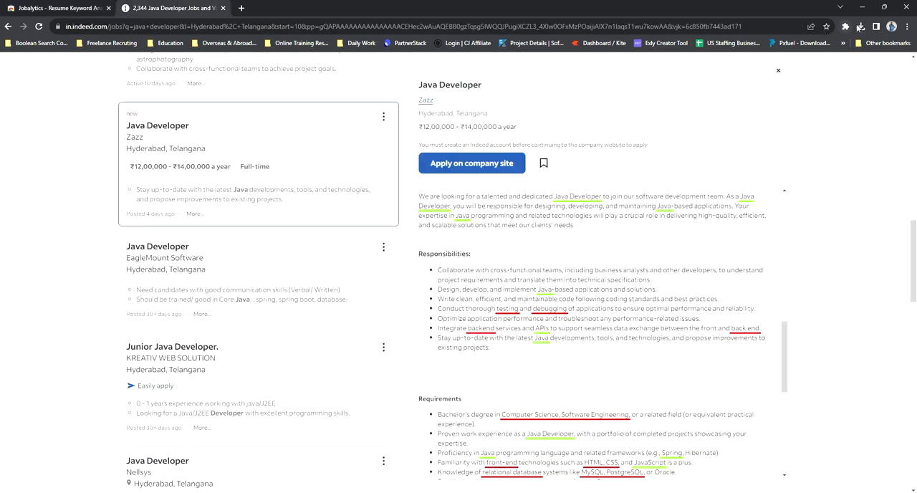
pyautogui.moveTo(861, 26)
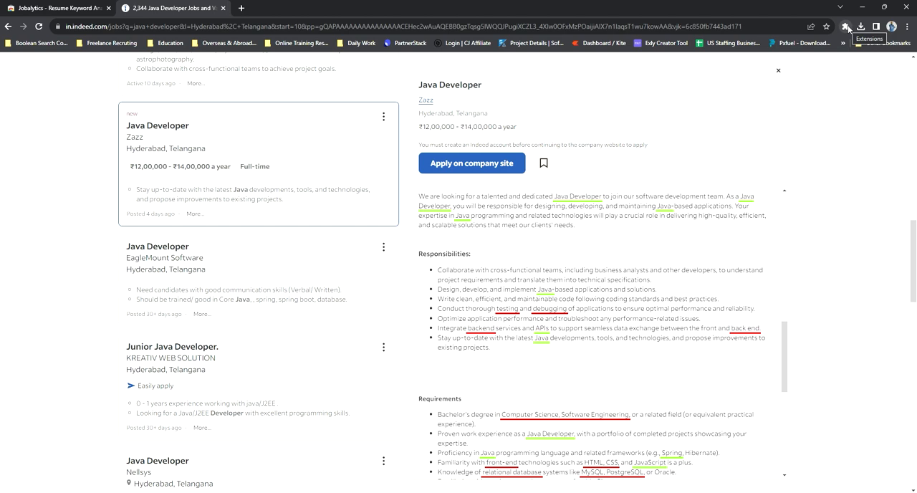
# Step: Upload My_CV_v1.0.pdf as the Jobalytics resume and open LinkedIn in a new tab
pyautogui.click(847, 26)
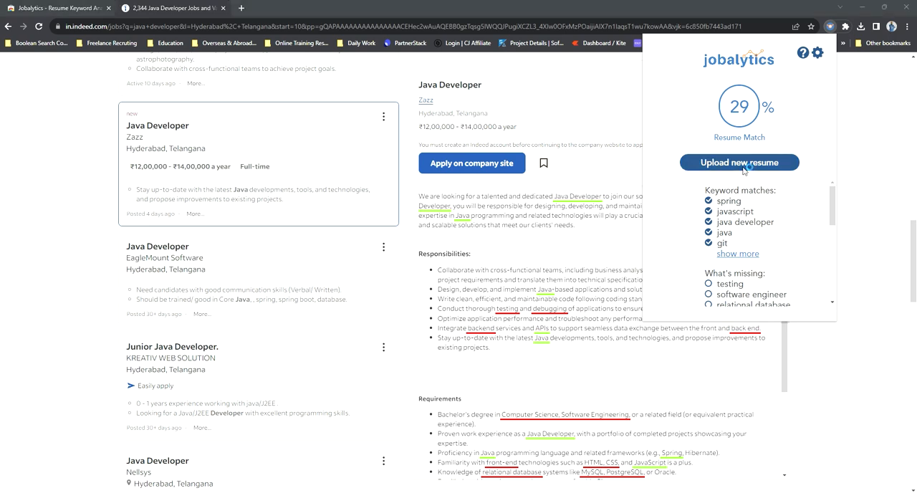
pyautogui.click(740, 162)
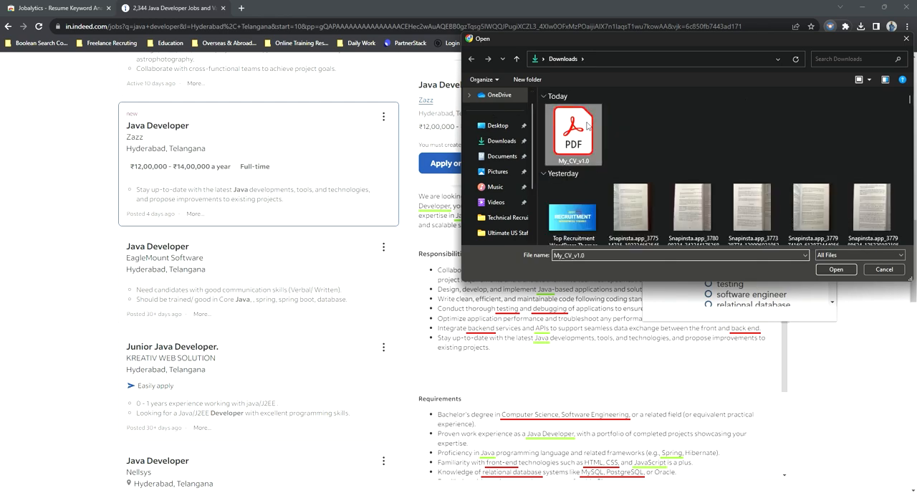
pyautogui.click(835, 269)
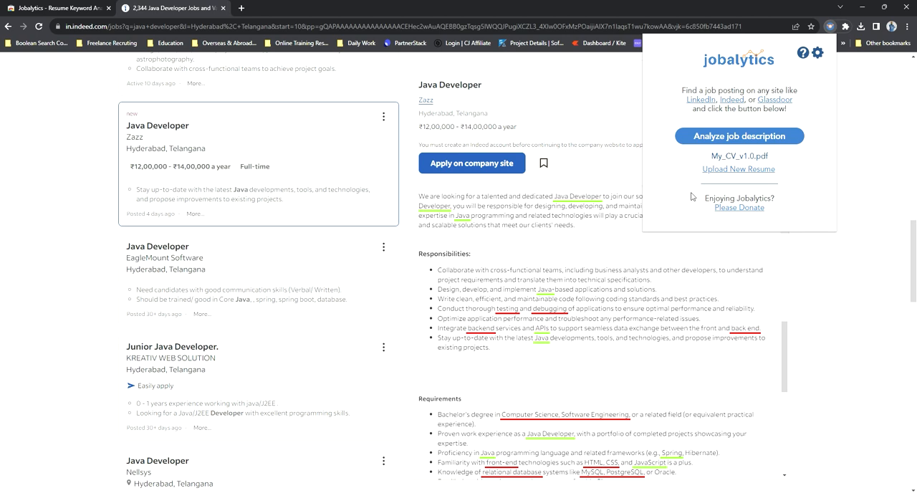
pyautogui.moveTo(682, 91)
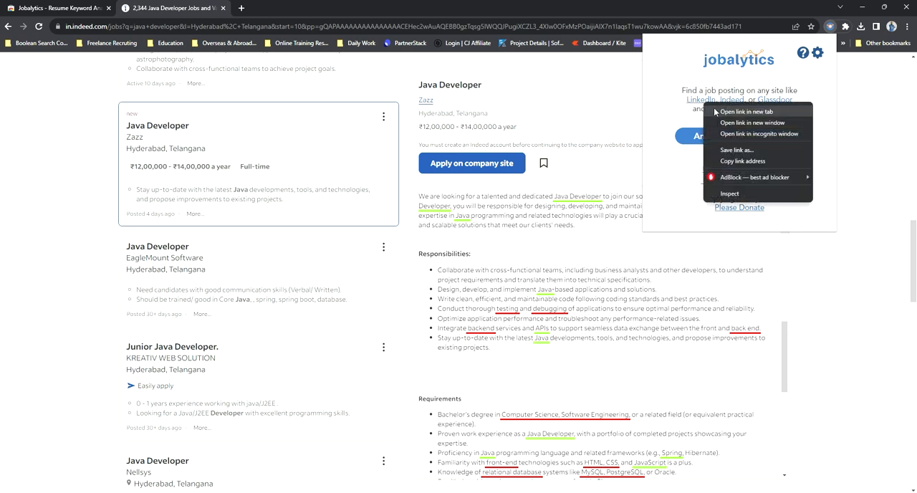
pyautogui.click(745, 112)
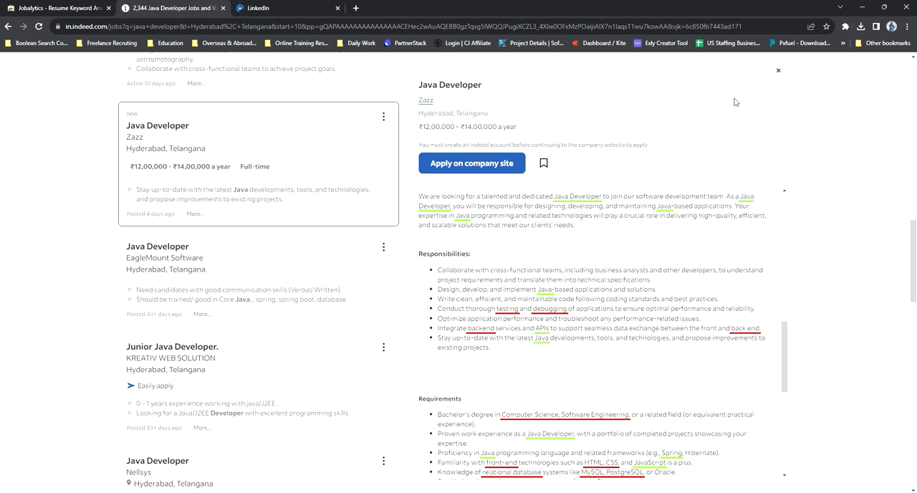
pyautogui.moveTo(852, 26)
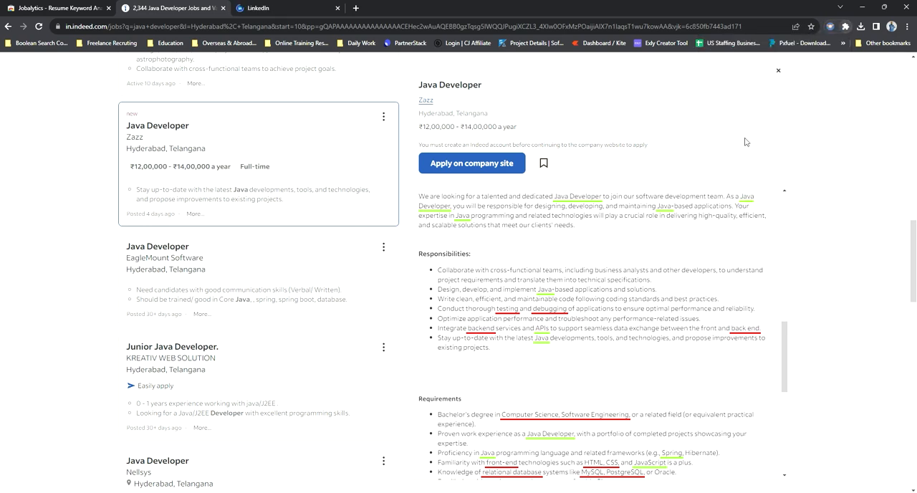
pyautogui.click(830, 26)
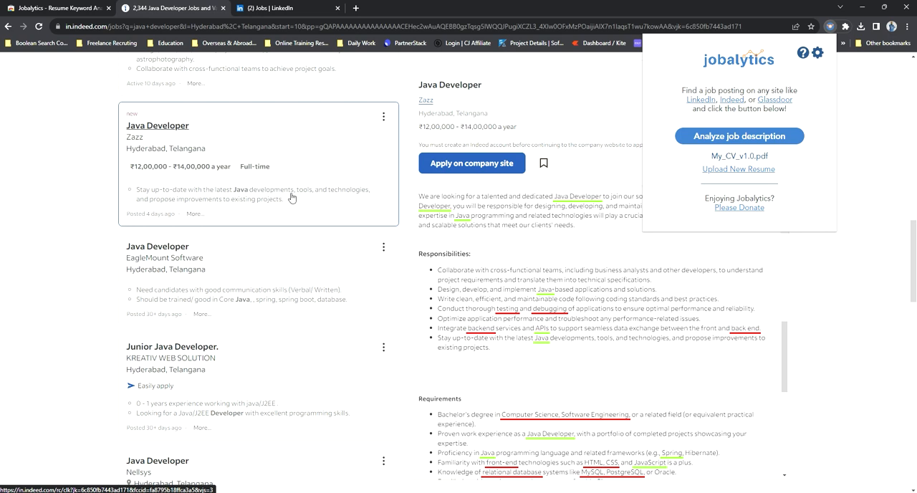
pyautogui.moveTo(310, 200)
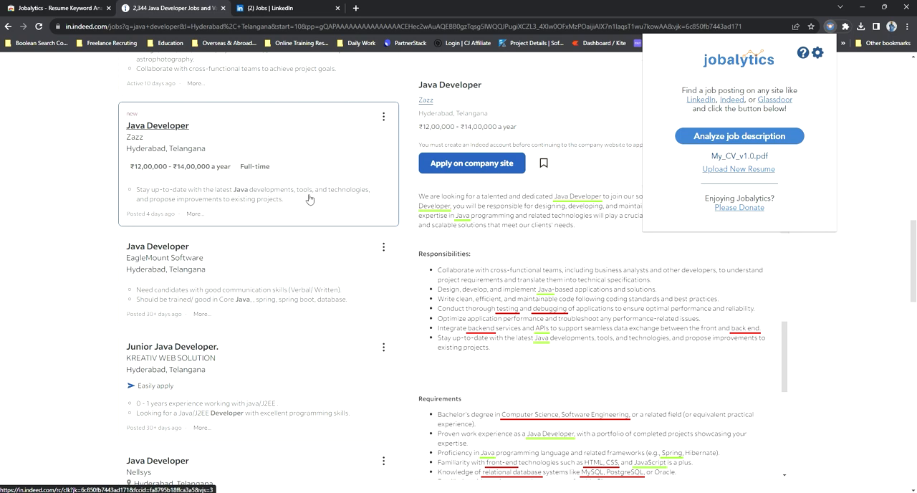
# Step: Read the EagleMount posting, then open Giftech Software Solutions' Java Developer posting with Jobalytics on it
pyautogui.click(164, 258)
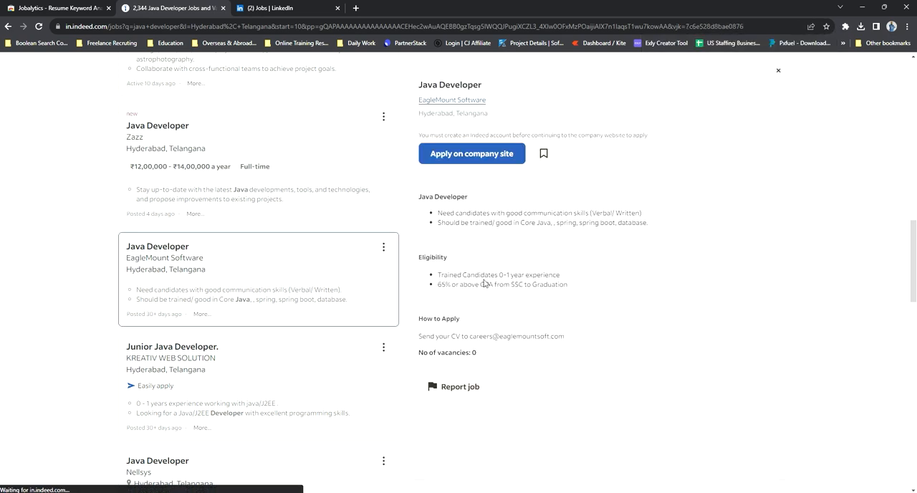
pyautogui.scroll(-3)
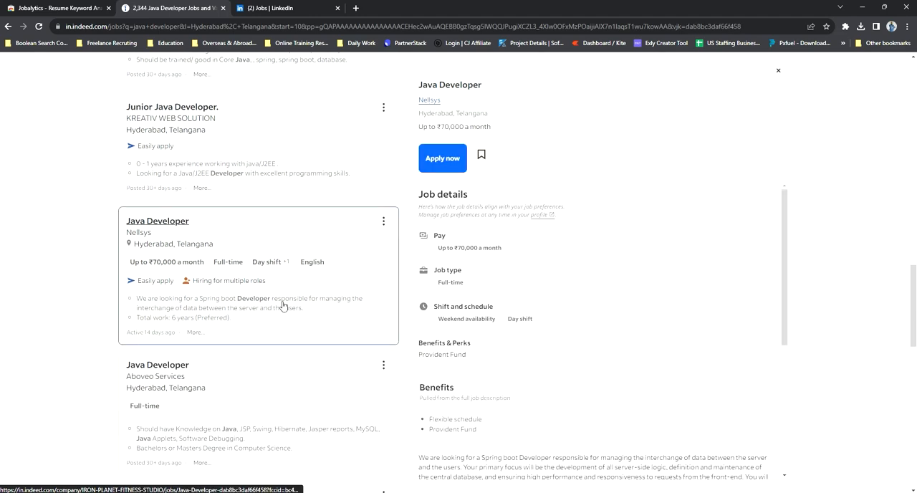
pyautogui.scroll(-3)
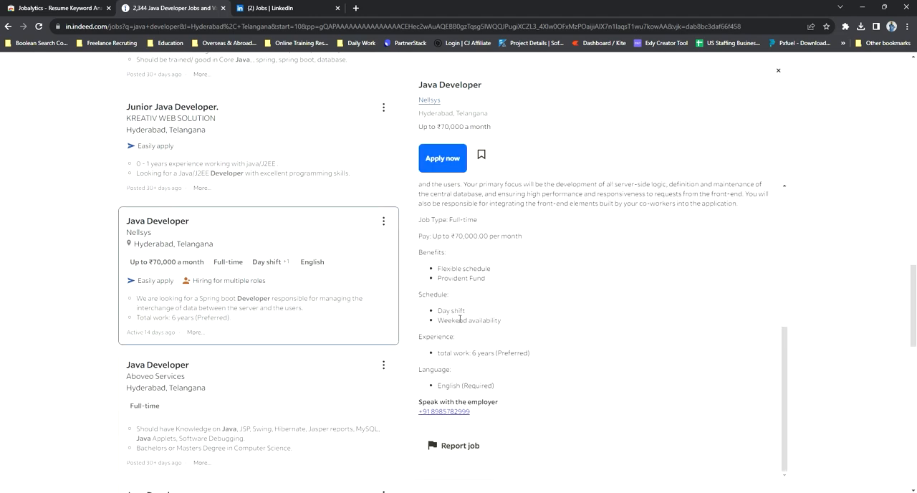
pyautogui.scroll(-3)
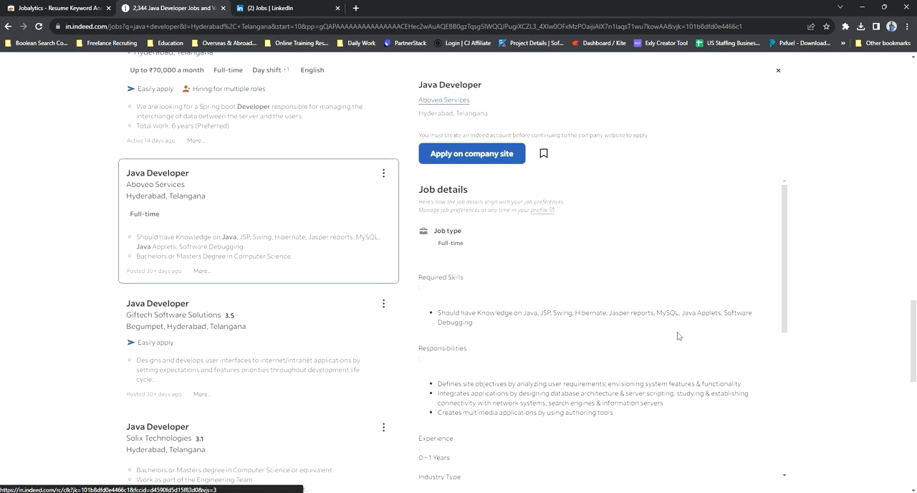
pyautogui.scroll(-3)
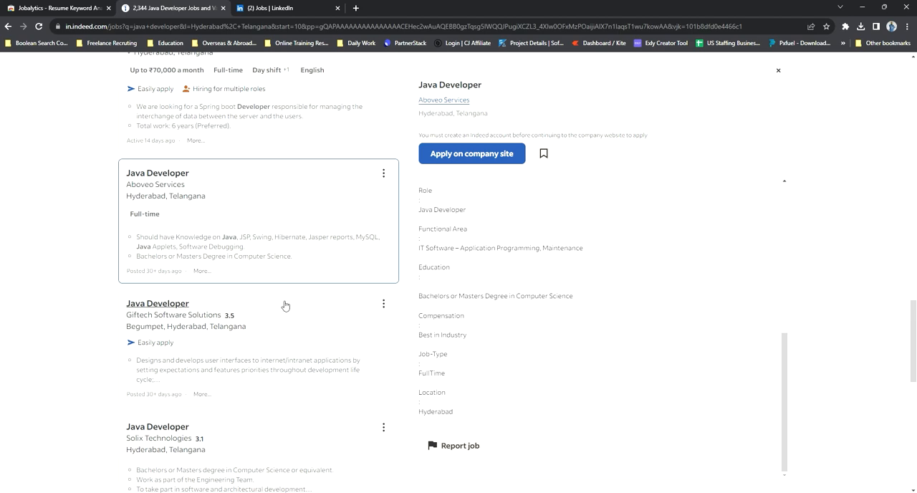
pyautogui.click(156, 303)
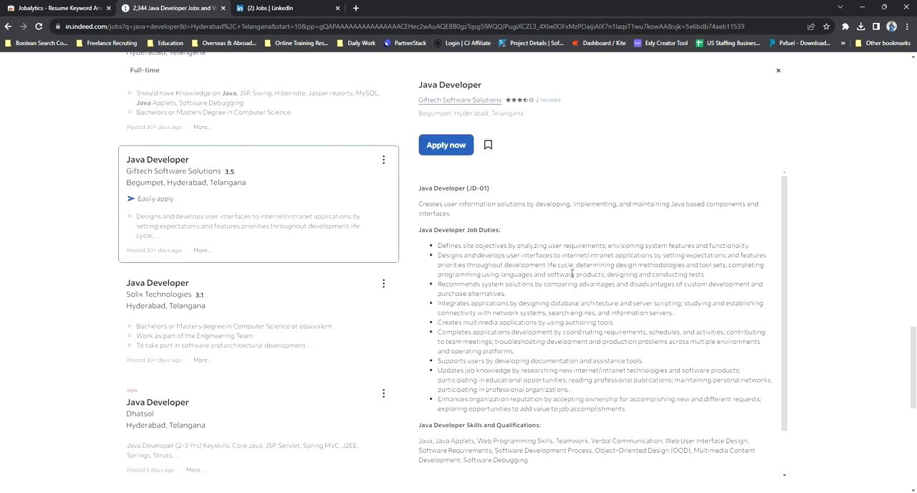
pyautogui.scroll(-3)
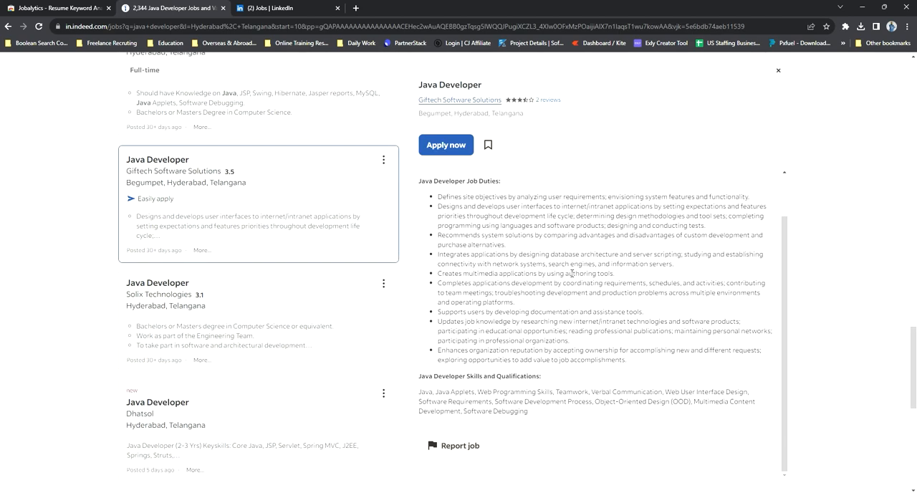
pyautogui.click(849, 26)
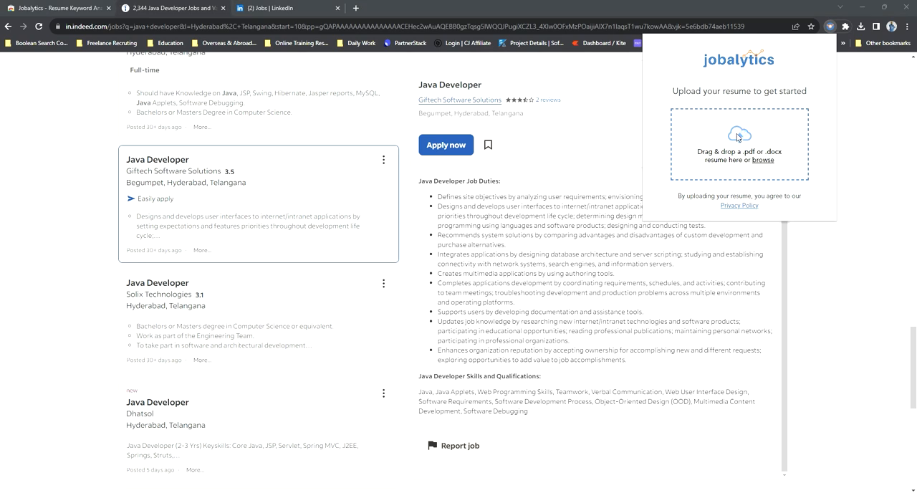
# Step: Load My_CV_v1.0.pdf and analyze the Giftech posting, getting a 58% resume match
pyautogui.click(762, 160)
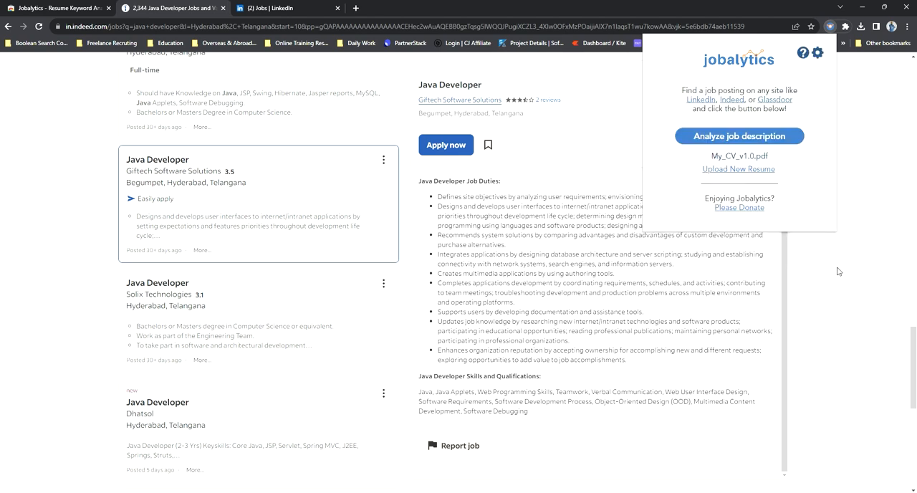
pyautogui.moveTo(701, 163)
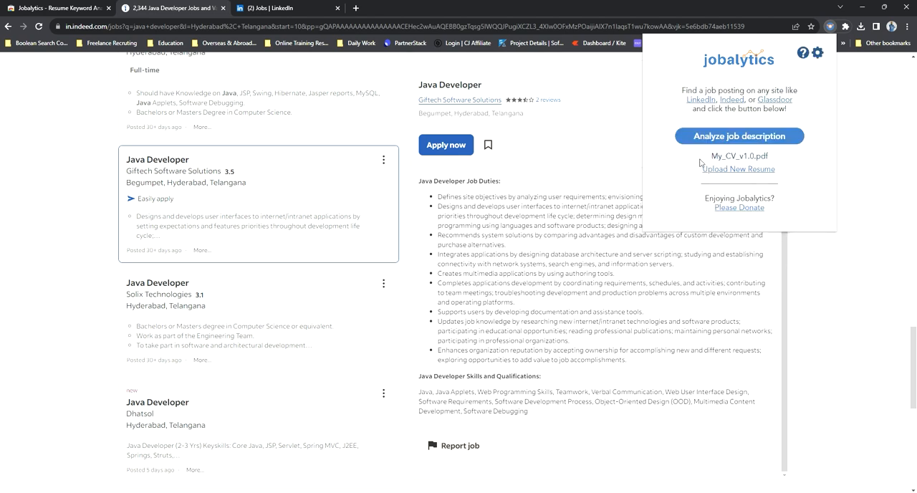
pyautogui.click(740, 135)
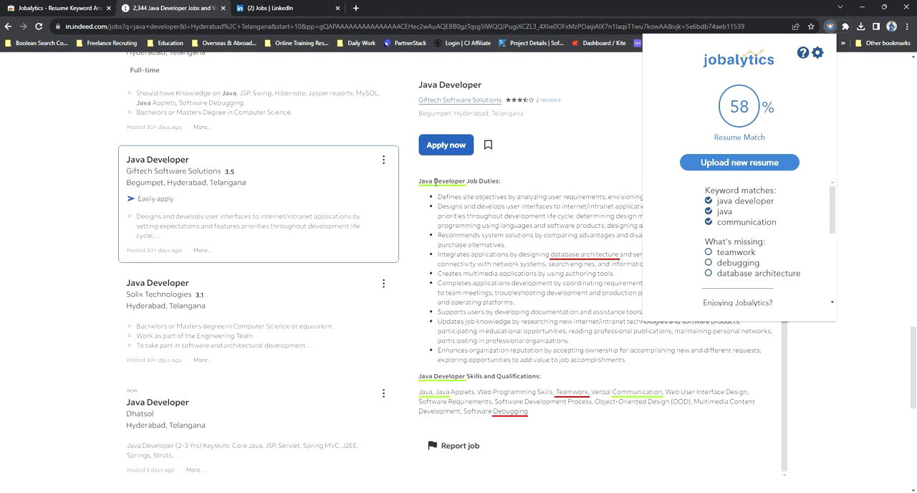
pyautogui.moveTo(522, 238)
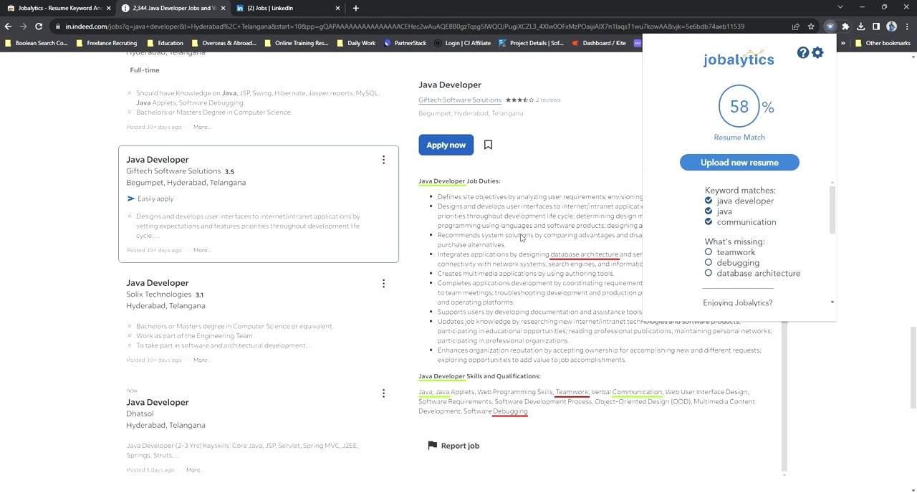
pyautogui.moveTo(758, 103)
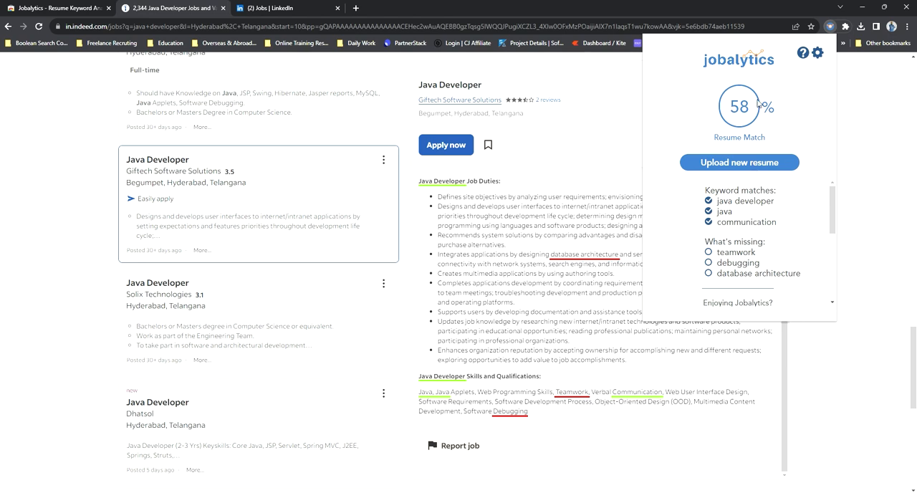
# Step: Scroll the Indeed results down to the Zazz and EagleMount Software postings
pyautogui.scroll(-3)
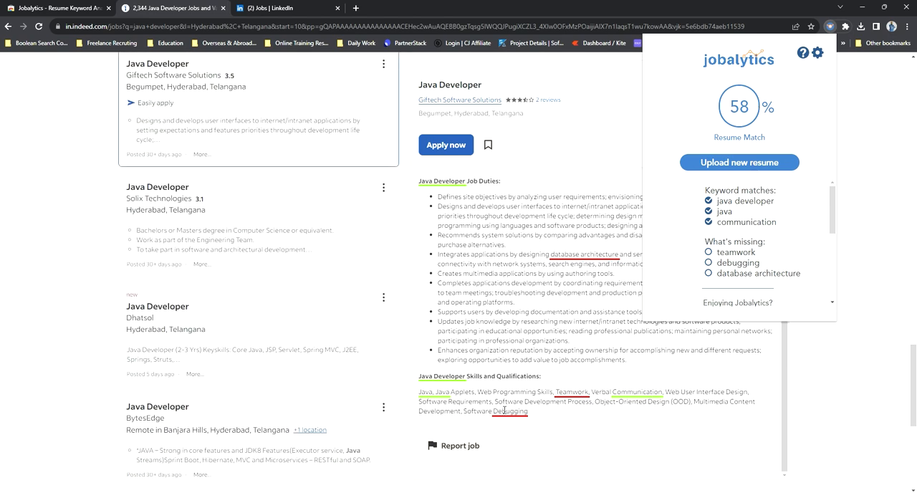
pyautogui.scroll(-3)
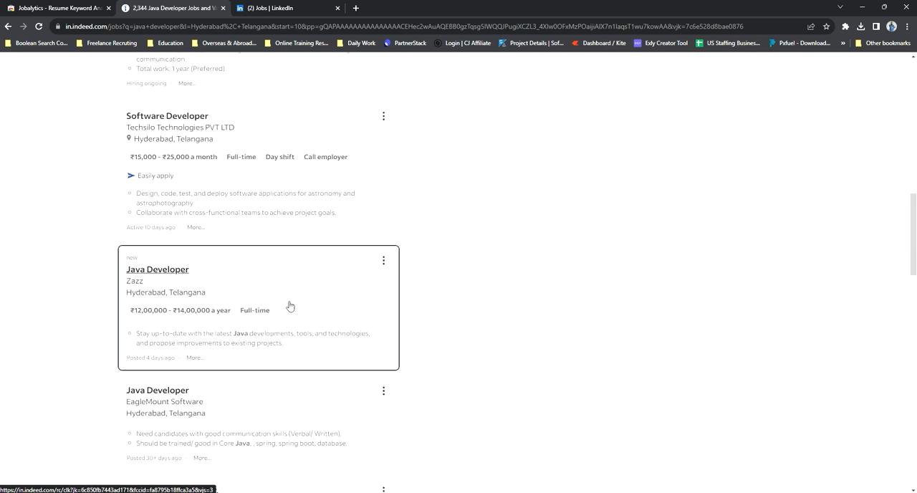
# Step: Skim the Zazz, BigShyft Spring Boot, ServiceNow internship and Java Full Stack Developer postings
pyautogui.click(158, 270)
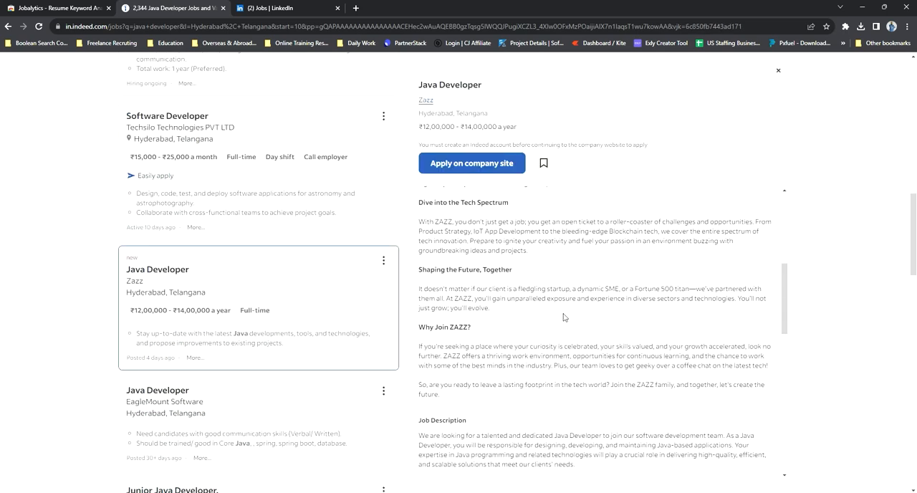
pyautogui.scroll(-3)
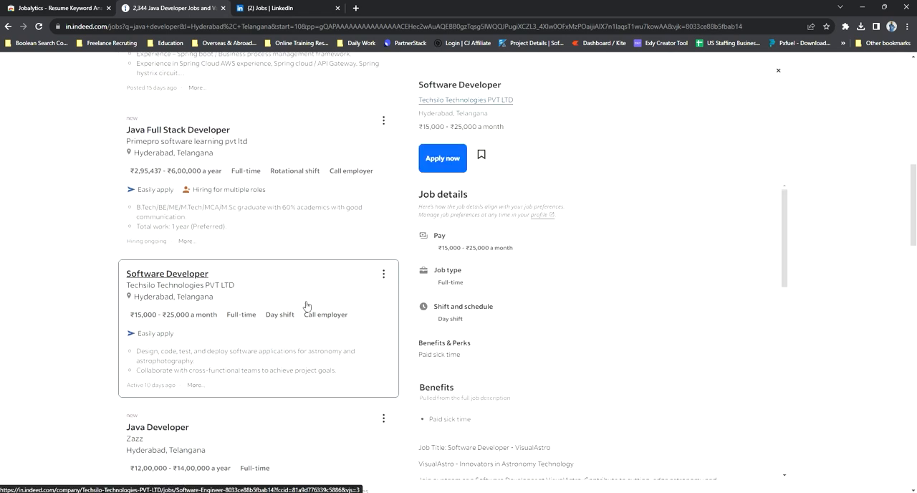
pyautogui.click(178, 130)
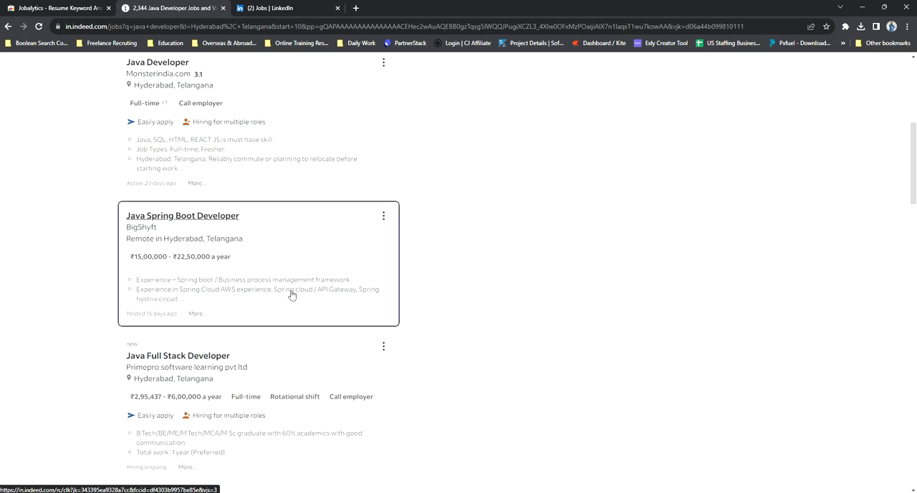
pyautogui.click(182, 215)
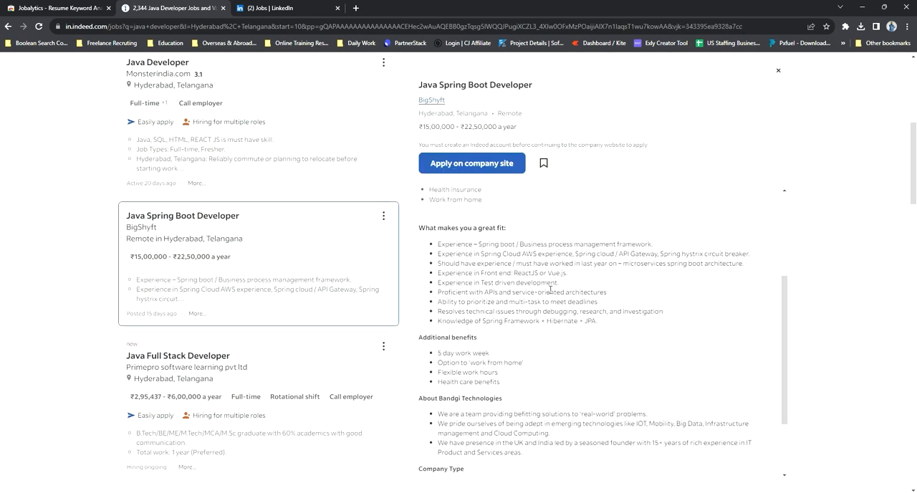
pyautogui.scroll(-3)
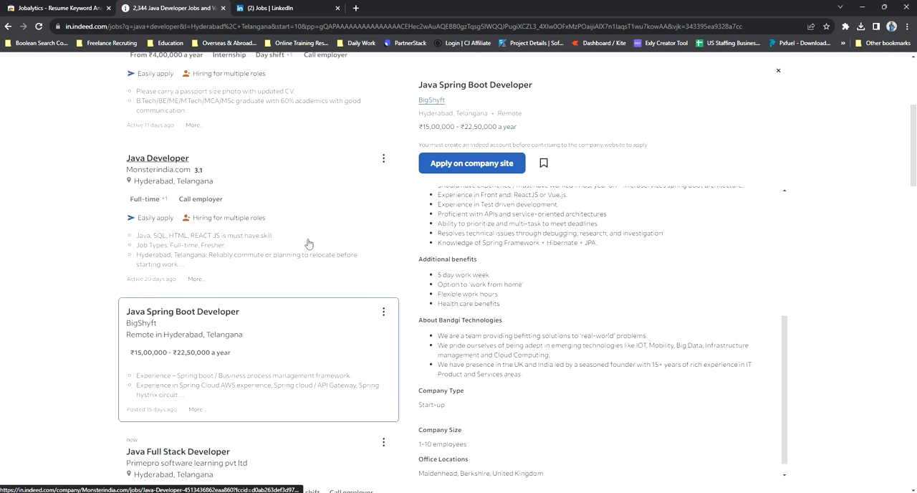
pyautogui.click(158, 157)
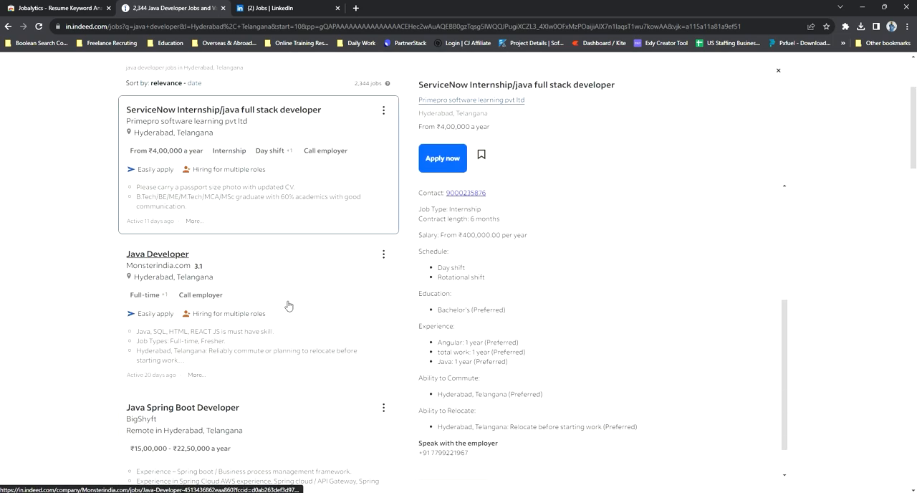
pyautogui.scroll(-3)
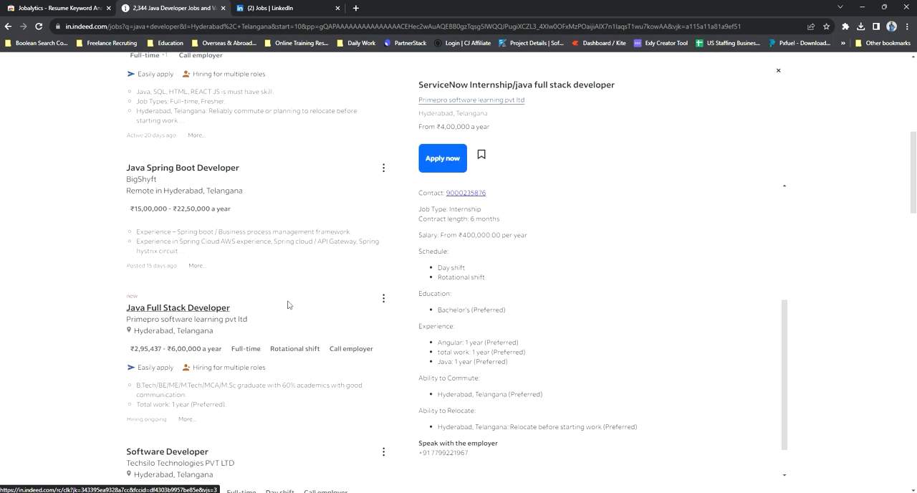
pyautogui.click(177, 307)
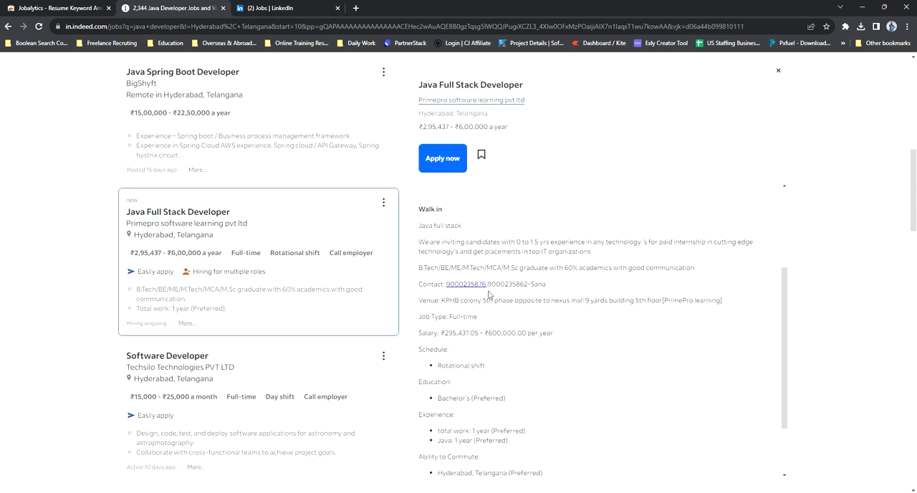
pyautogui.scroll(-3)
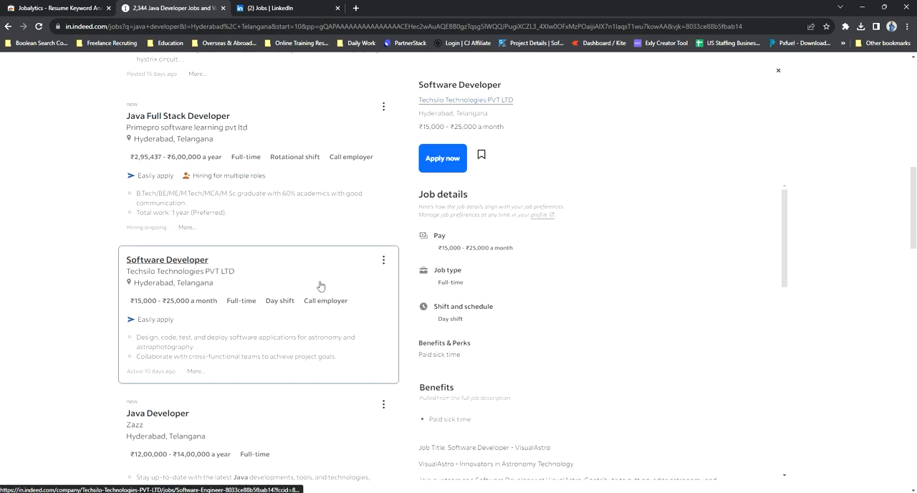
pyautogui.scroll(-3)
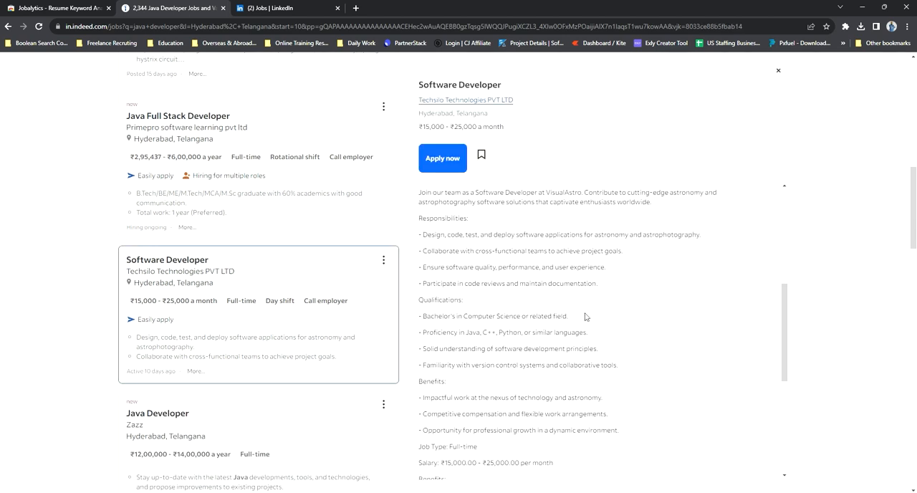
pyautogui.scroll(-3)
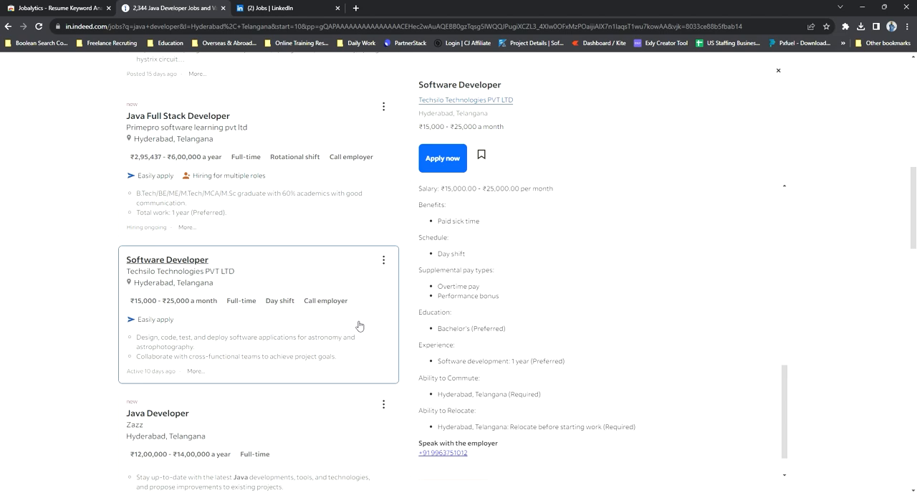
# Step: Revisit Zazz, EagleMount, Aboveo and Giftech postings, then open BytesEdge's Java Developer posting
pyautogui.click(158, 413)
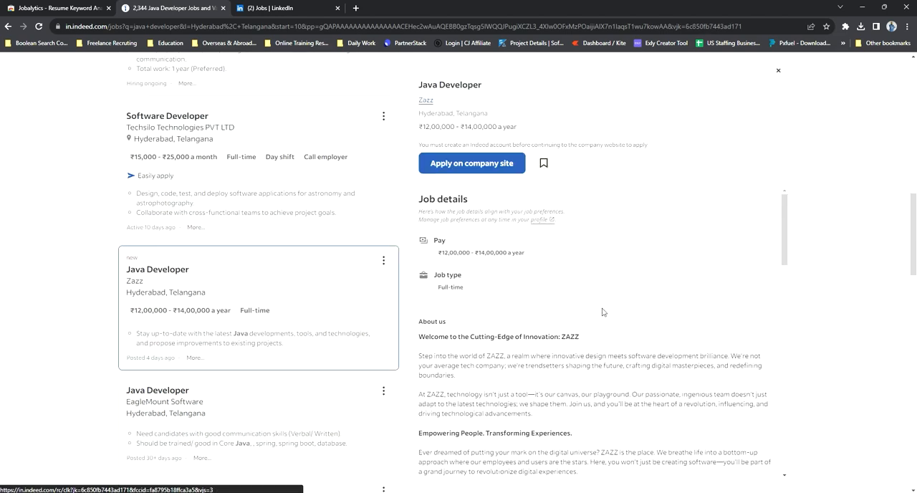
pyautogui.scroll(-3)
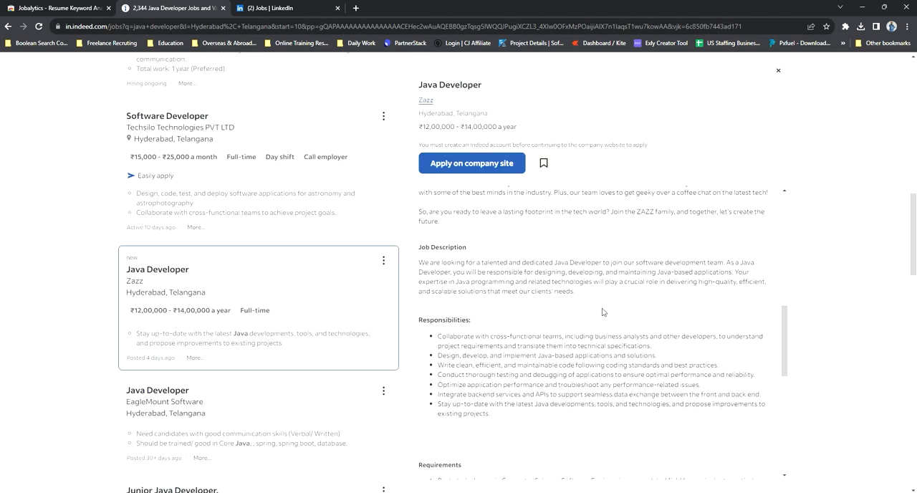
pyautogui.scroll(-3)
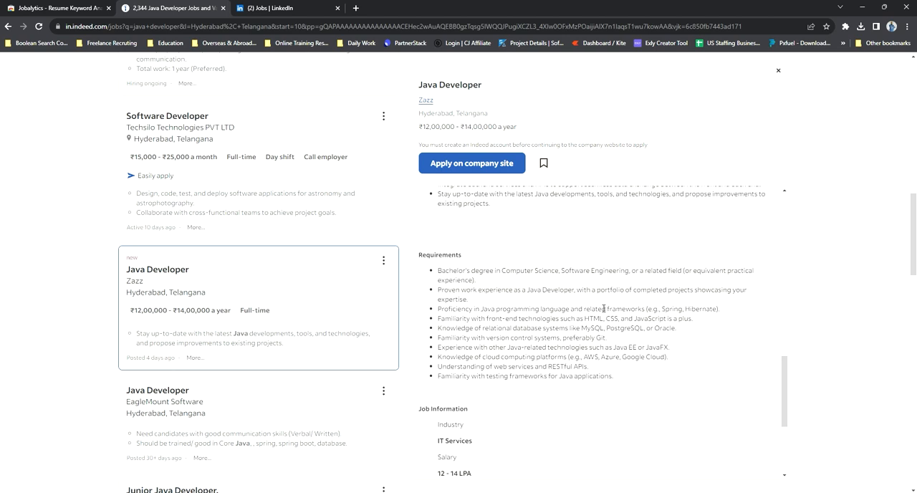
pyautogui.scroll(-3)
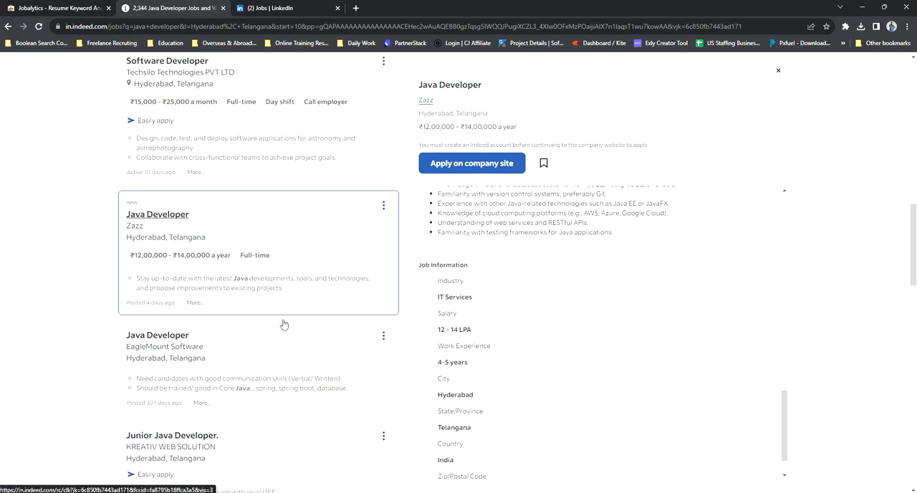
pyautogui.click(157, 335)
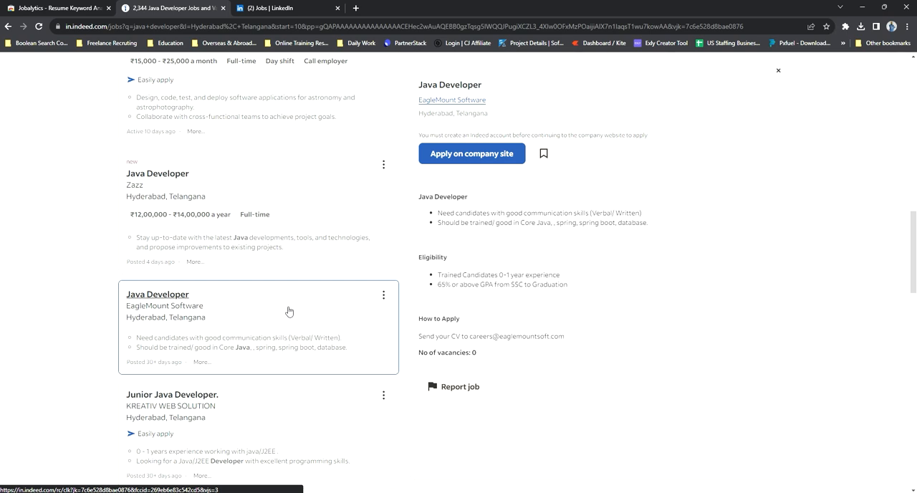
pyautogui.scroll(-3)
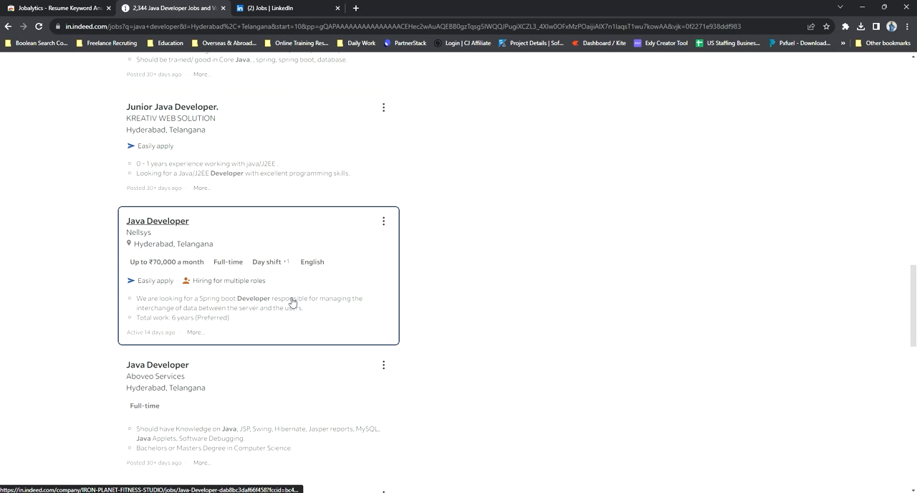
pyautogui.click(157, 221)
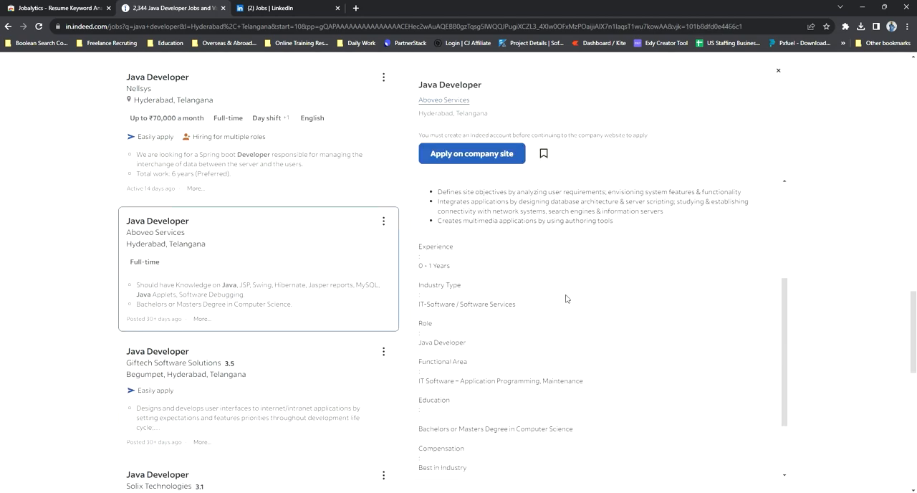
pyautogui.click(778, 70)
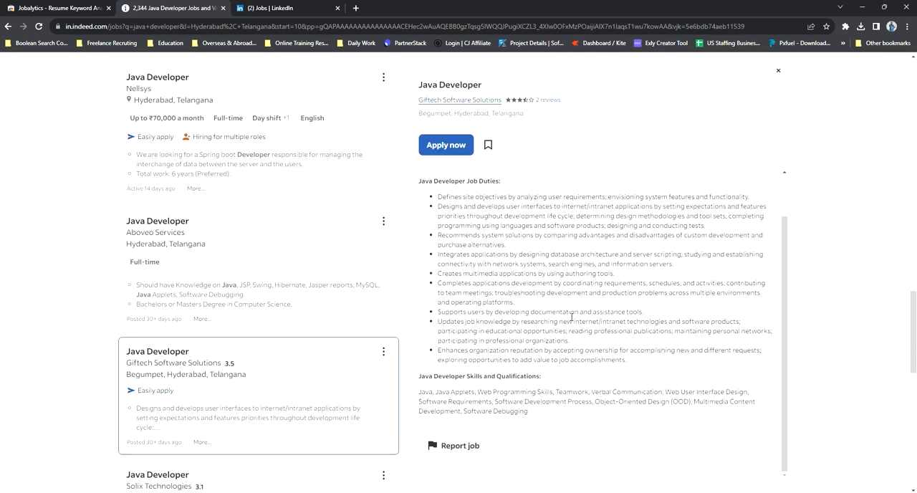
pyautogui.scroll(-3)
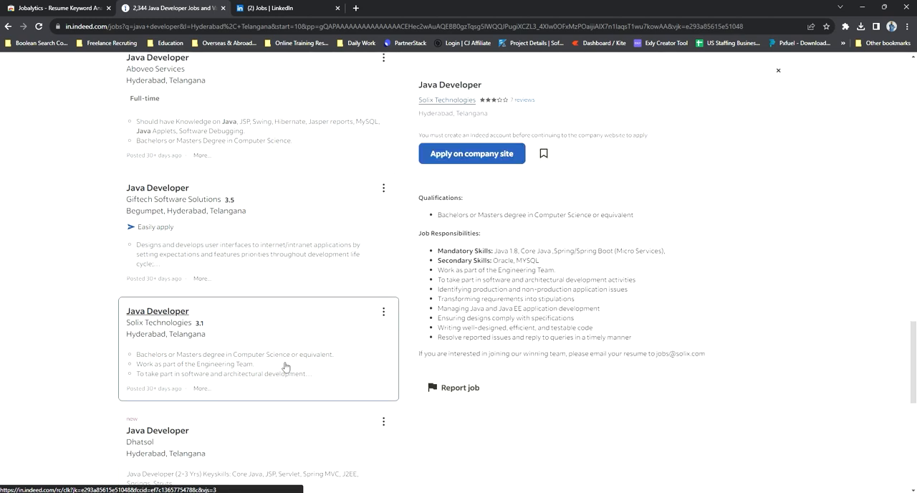
pyautogui.scroll(-3)
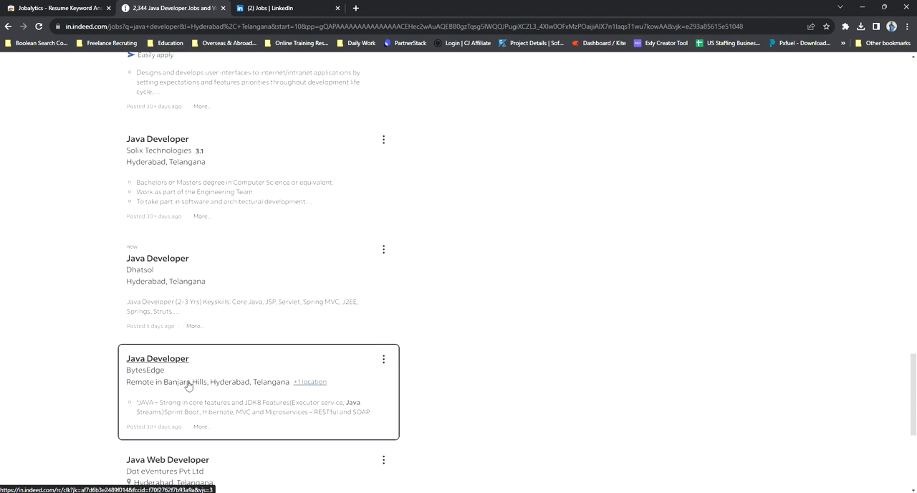
pyautogui.click(158, 358)
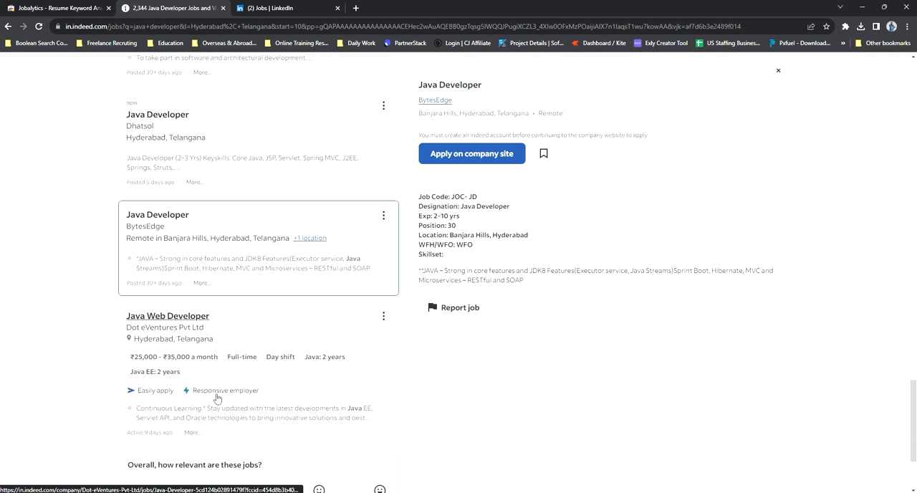
# Step: Analyze the Dot eVentures Java Web Developer posting, getting a 27% match with keyword lists
pyautogui.click(166, 316)
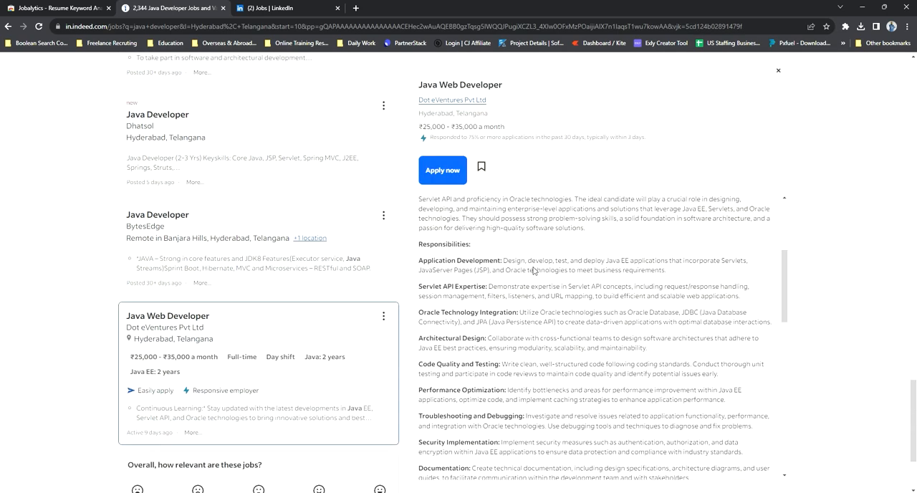
pyautogui.moveTo(847, 29)
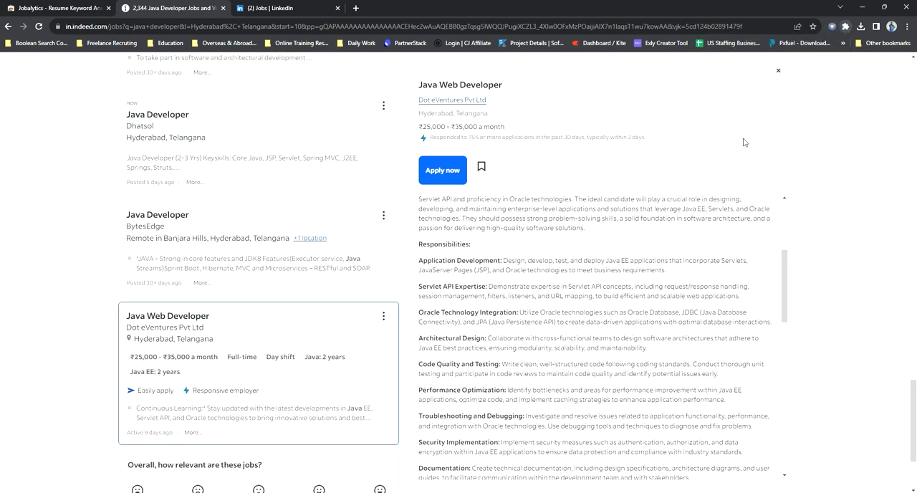
pyautogui.click(832, 26)
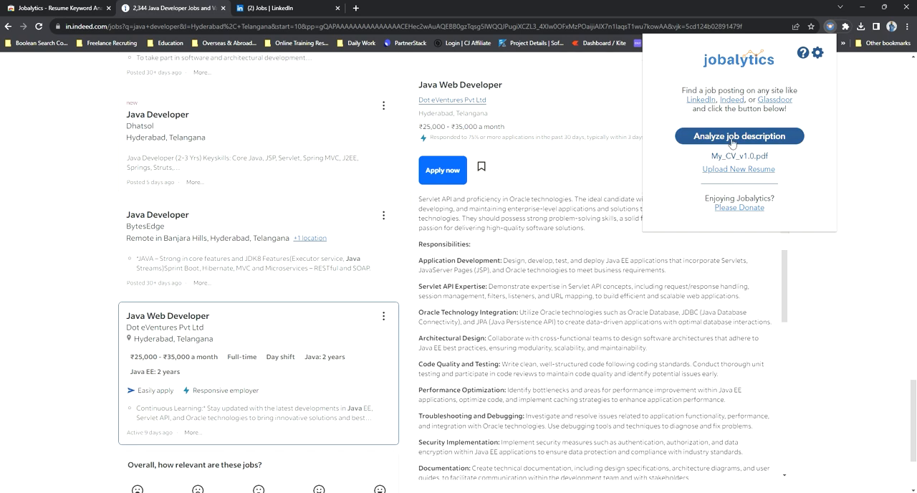
pyautogui.click(739, 134)
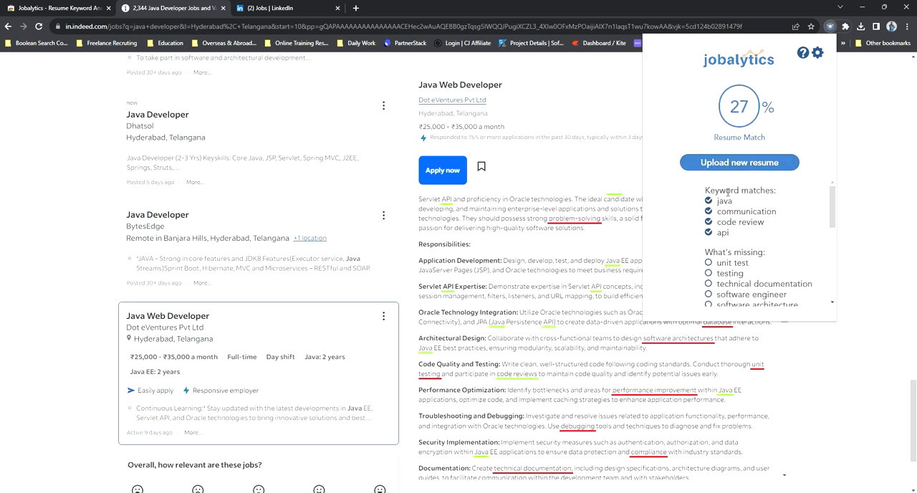
pyautogui.scroll(-3)
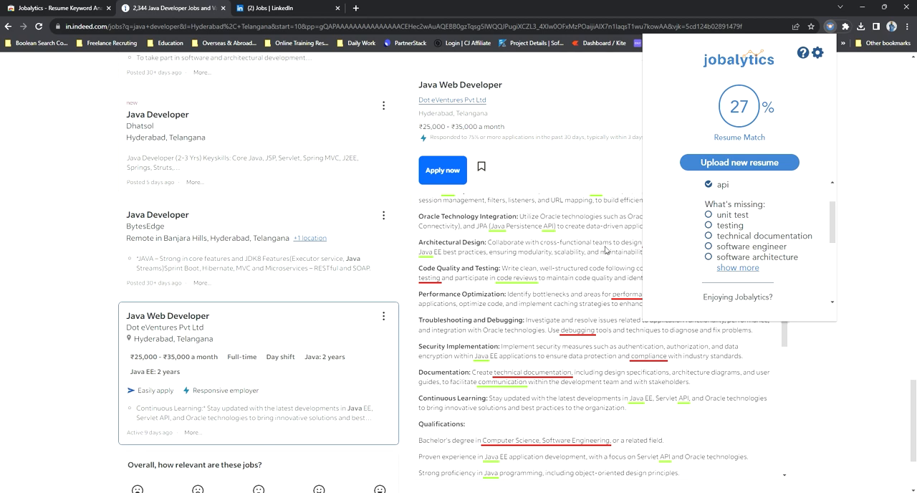
pyautogui.scroll(-3)
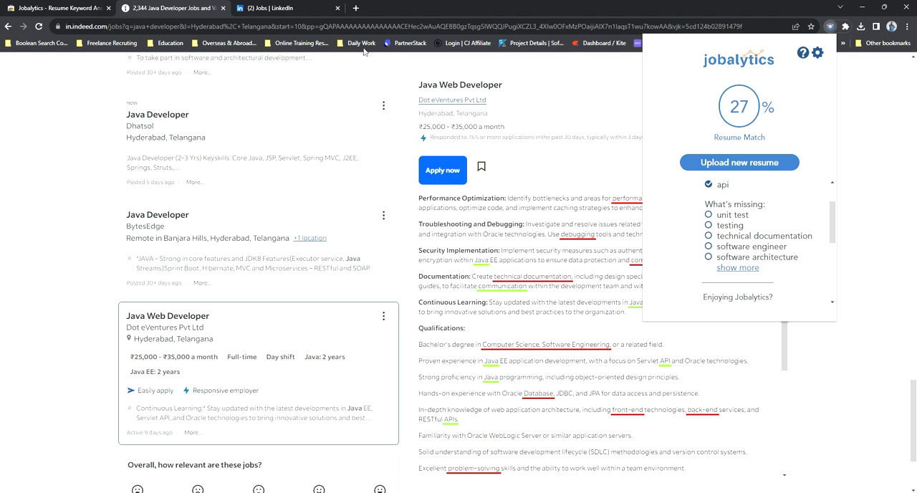
# Step: Search LinkedIn jobs for 'java' and open Concentrix Catalyst's Senior Java Backend Developer posting
pyautogui.click(280, 8)
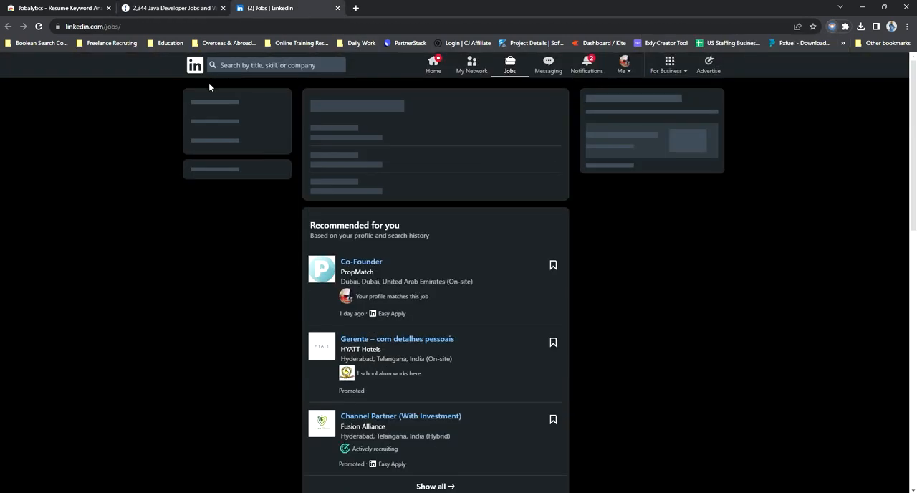
pyautogui.write('java')
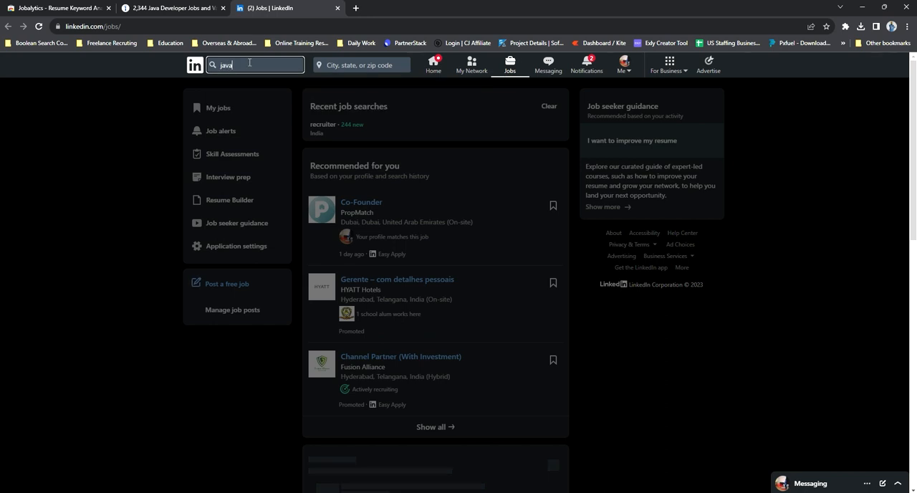
pyautogui.press('Return')
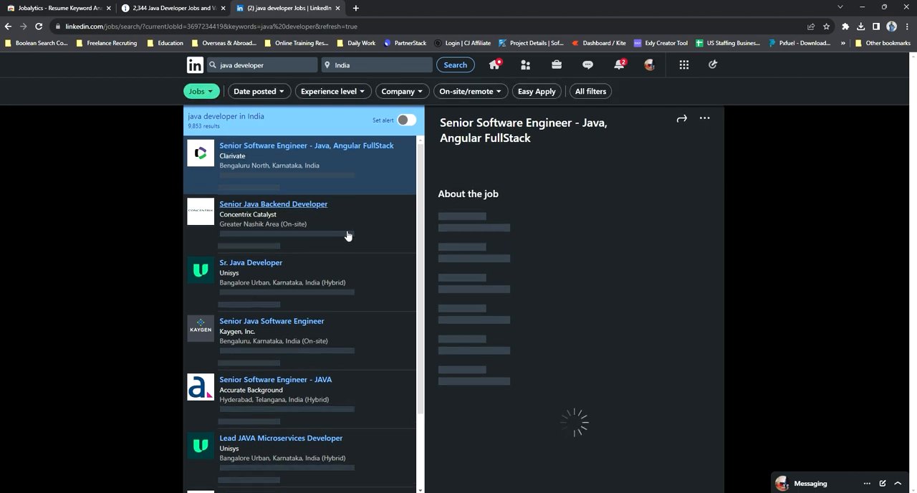
pyautogui.click(272, 204)
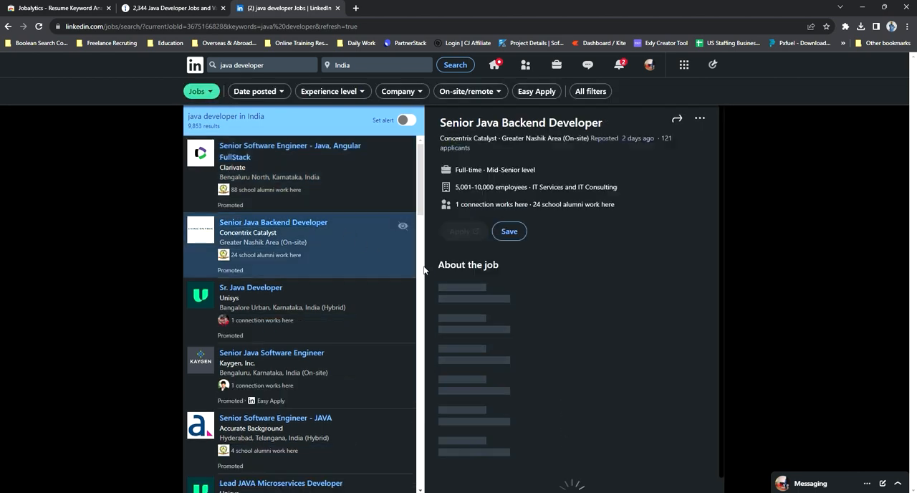
pyautogui.scroll(-3)
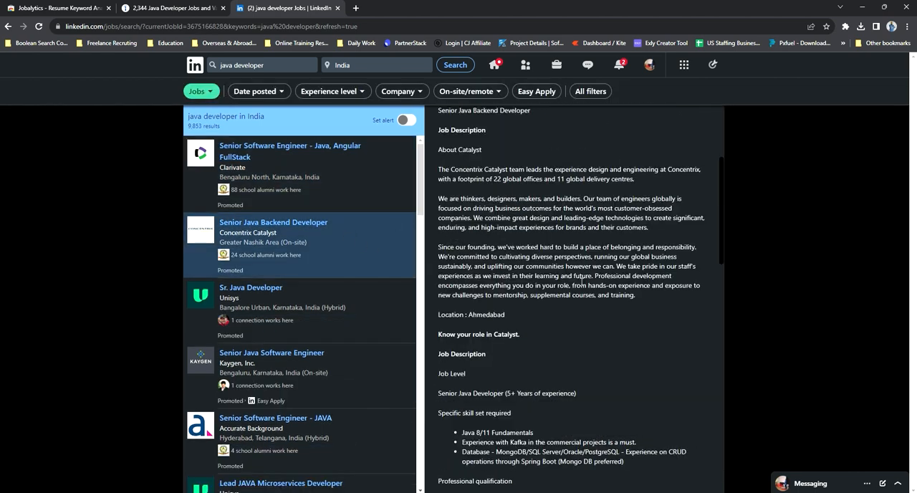
pyautogui.scroll(-3)
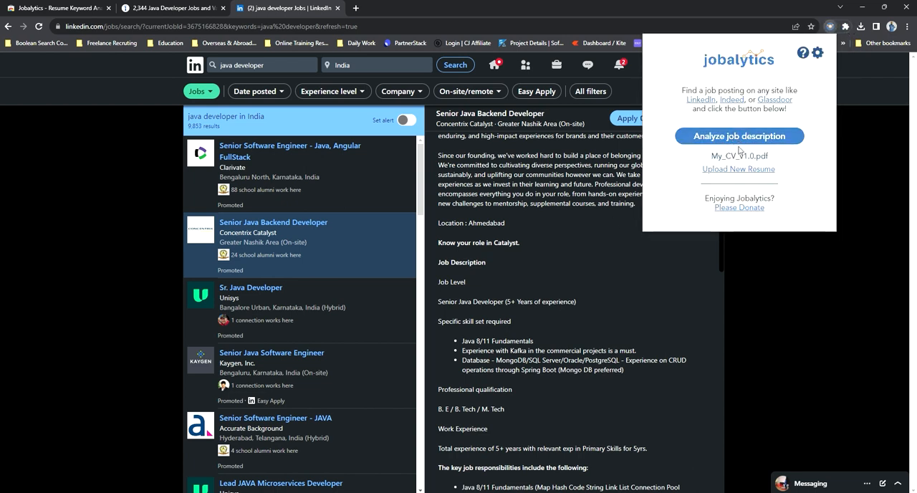
# Step: Analyze the Concentrix posting for a 33% match and scroll through its highlighted keywords
pyautogui.click(739, 136)
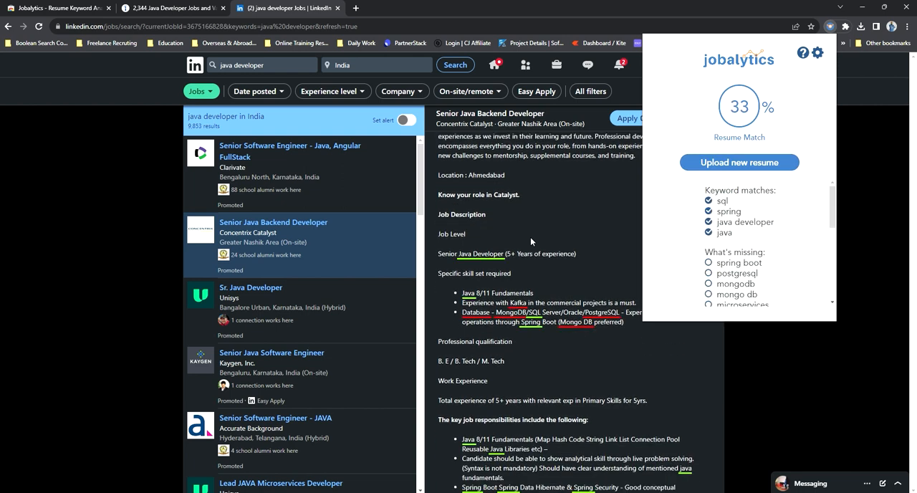
pyautogui.scroll(-3)
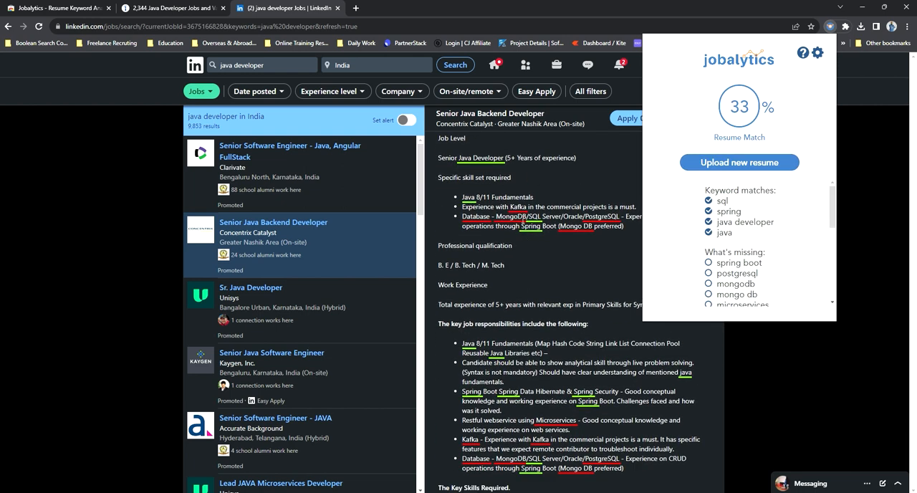
pyautogui.scroll(-3)
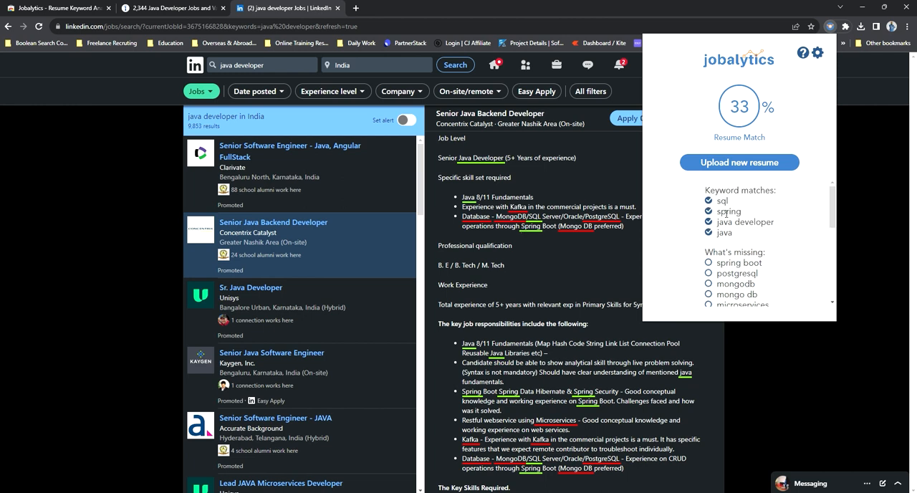
pyautogui.scroll(-3)
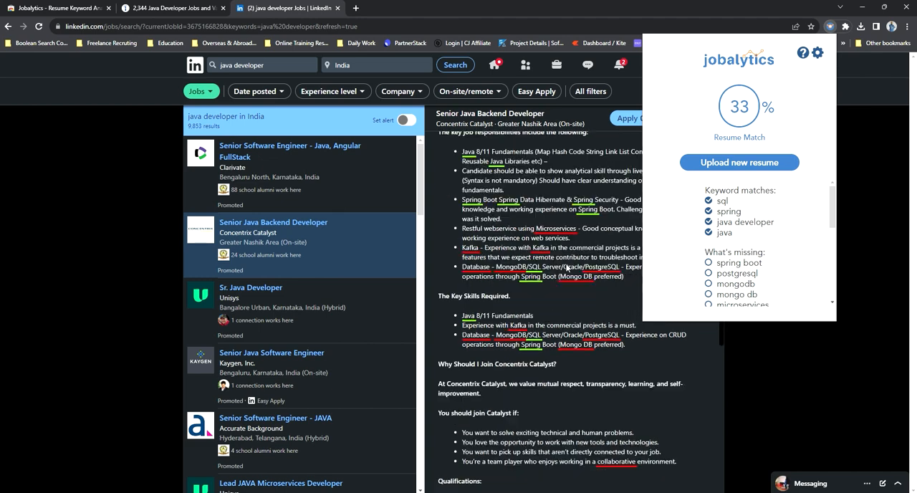
pyautogui.scroll(-3)
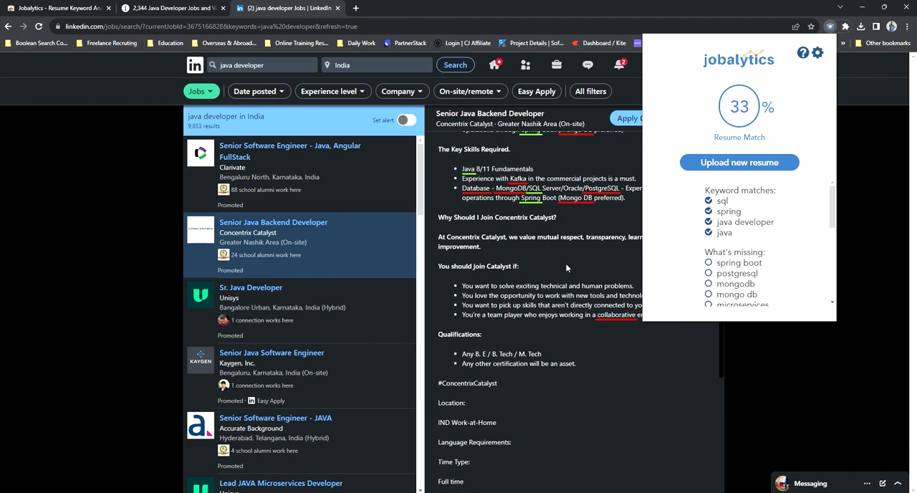
pyautogui.scroll(3)
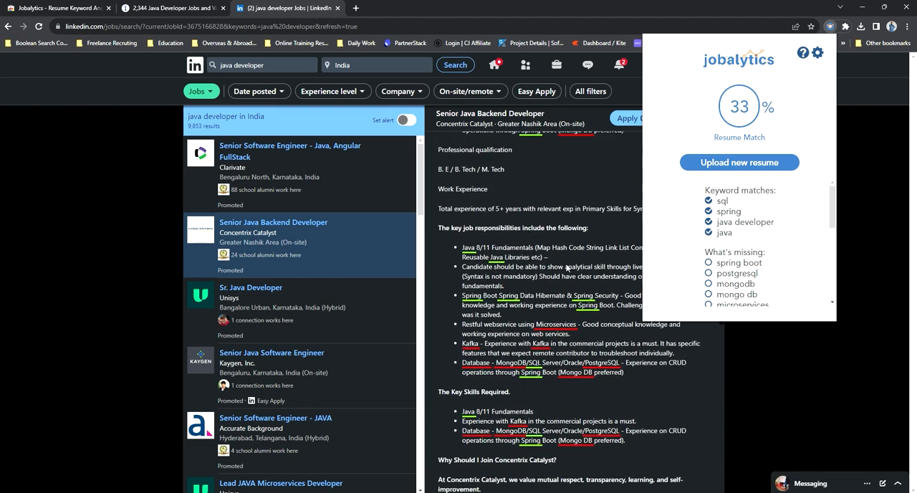
pyautogui.scroll(3)
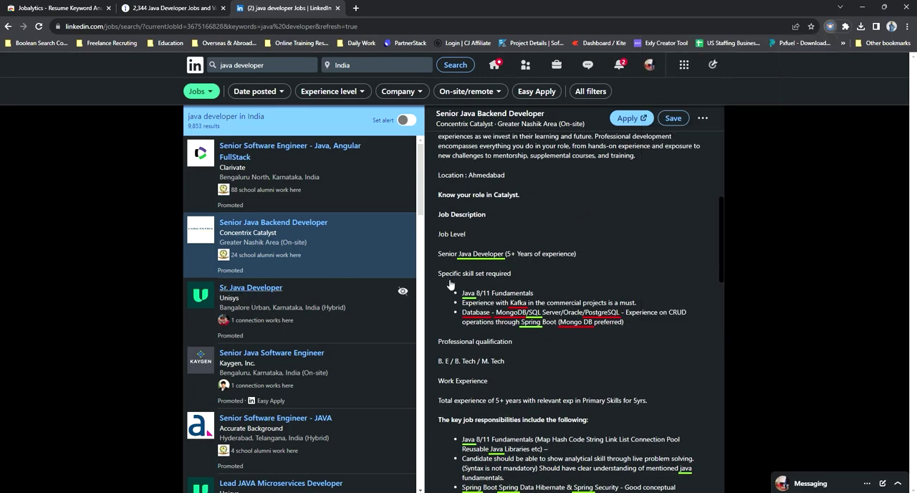
# Step: Open Unisys' Sr. Java Developer posting in Bangalore from the results
pyautogui.click(250, 287)
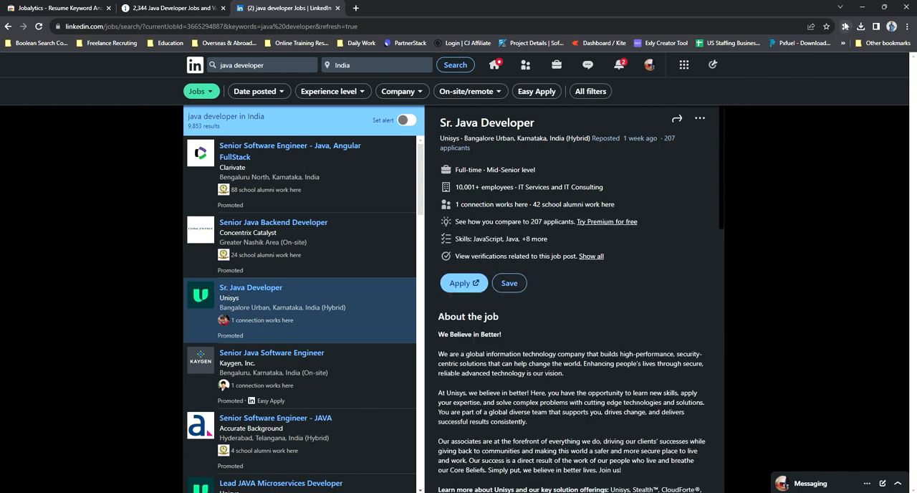
pyautogui.moveTo(762, 135)
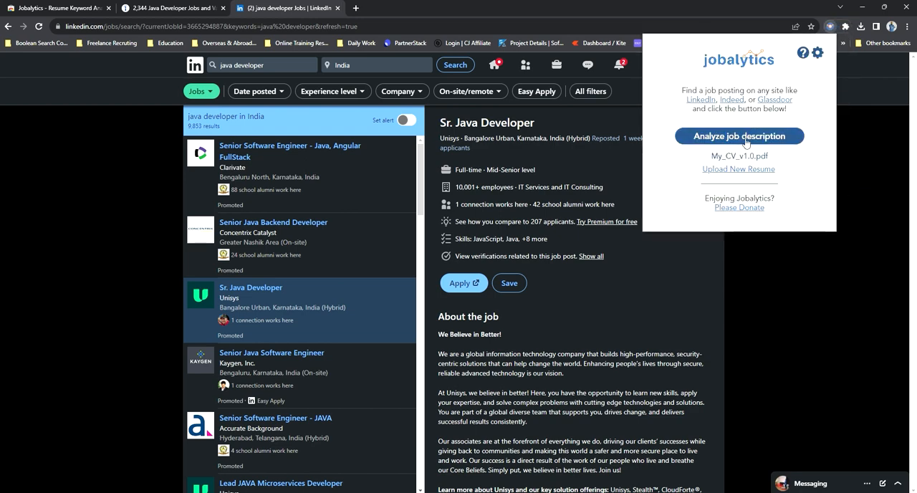
# Step: Analyze the Unisys posting for a 19% match, review its keywords, then return to the store listing tab
pyautogui.scroll(-3)
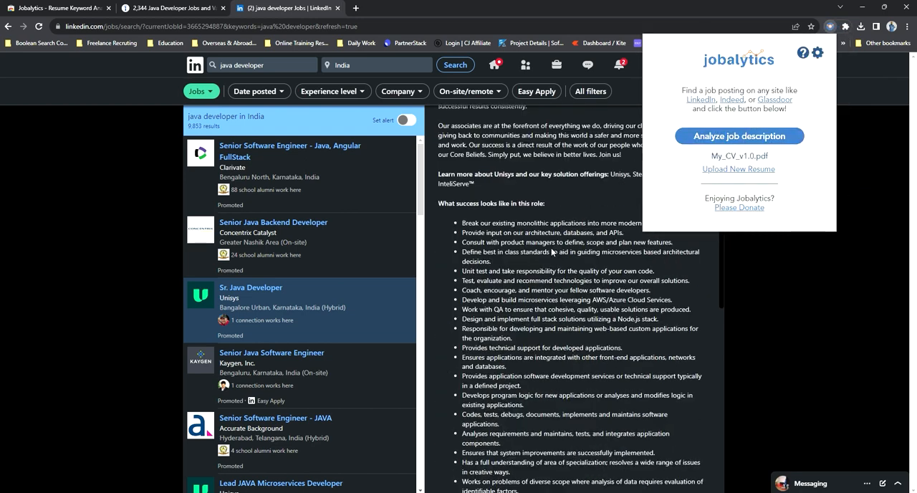
pyautogui.click(740, 137)
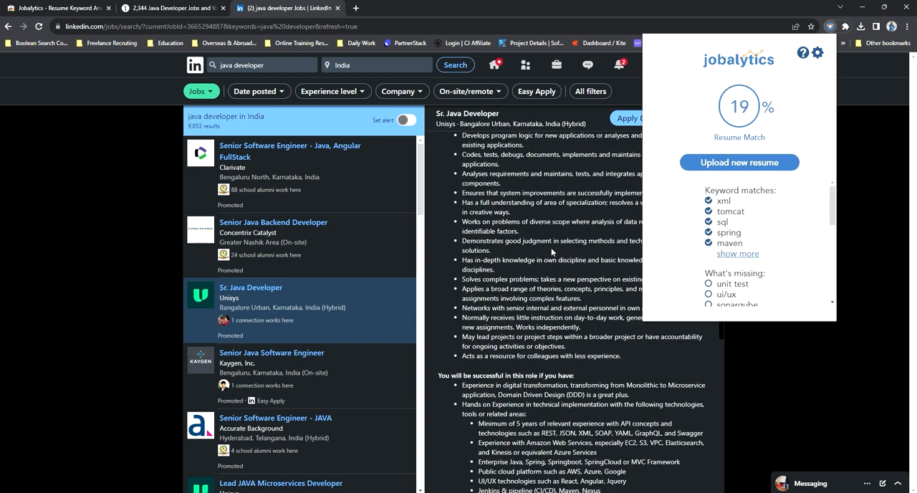
pyautogui.scroll(-3)
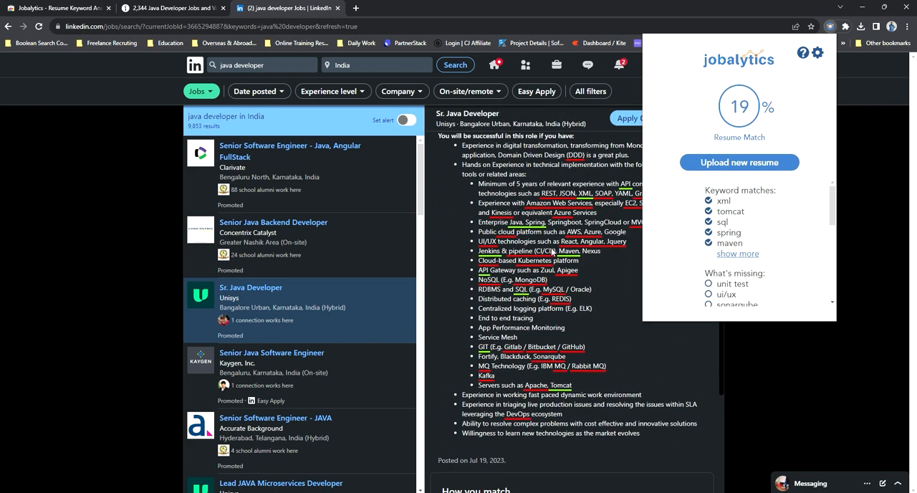
pyautogui.moveTo(599, 267)
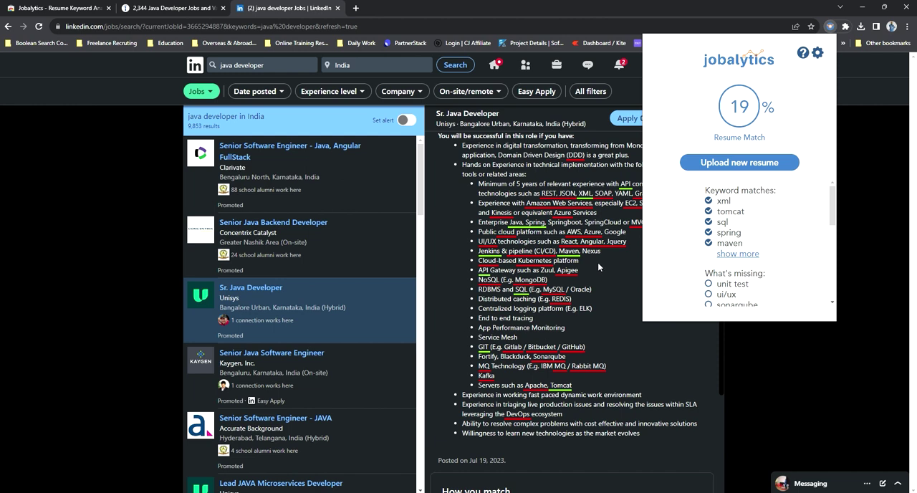
pyautogui.scroll(-3)
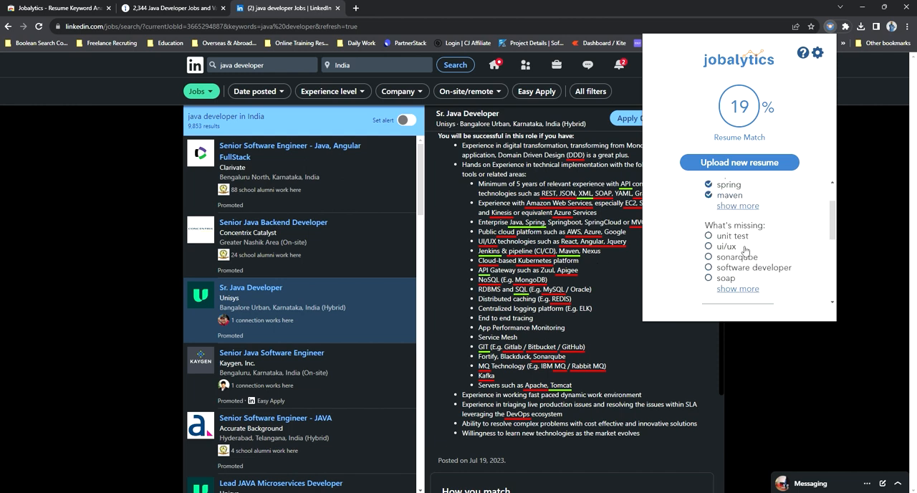
pyautogui.moveTo(719, 212)
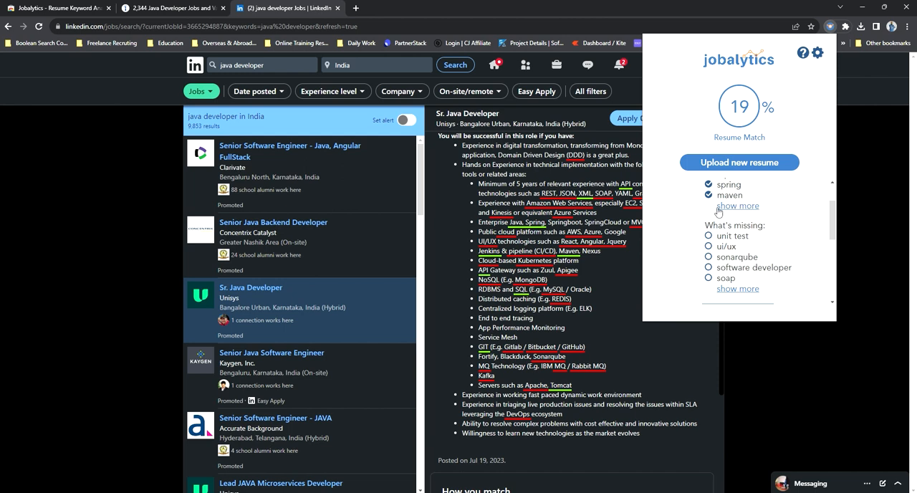
pyautogui.moveTo(769, 209)
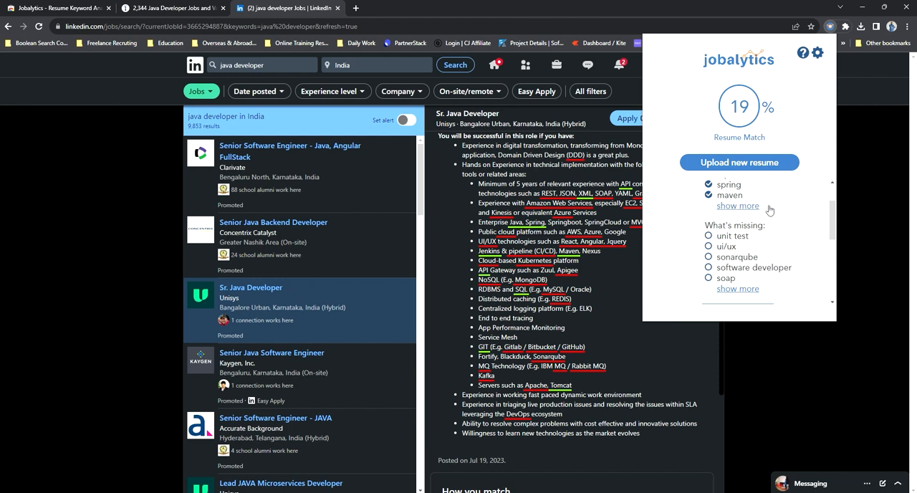
pyautogui.moveTo(774, 244)
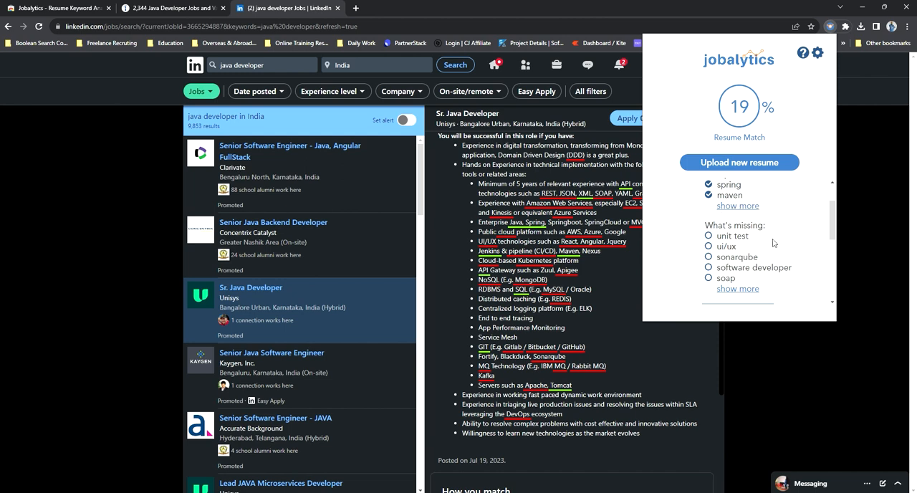
pyautogui.moveTo(773, 212)
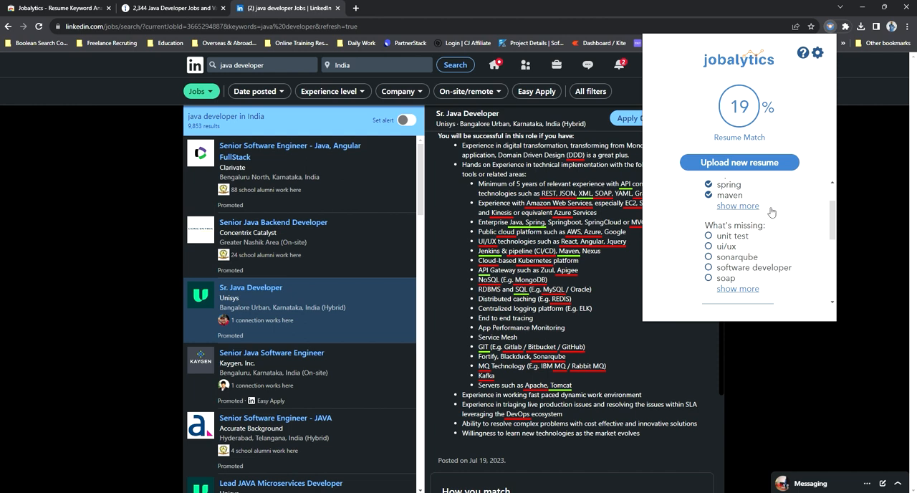
pyautogui.moveTo(737, 212)
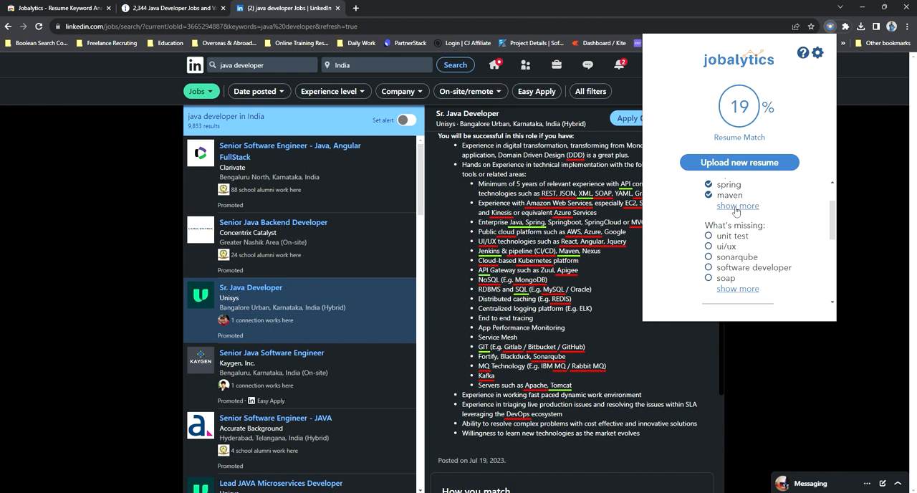
pyautogui.moveTo(774, 209)
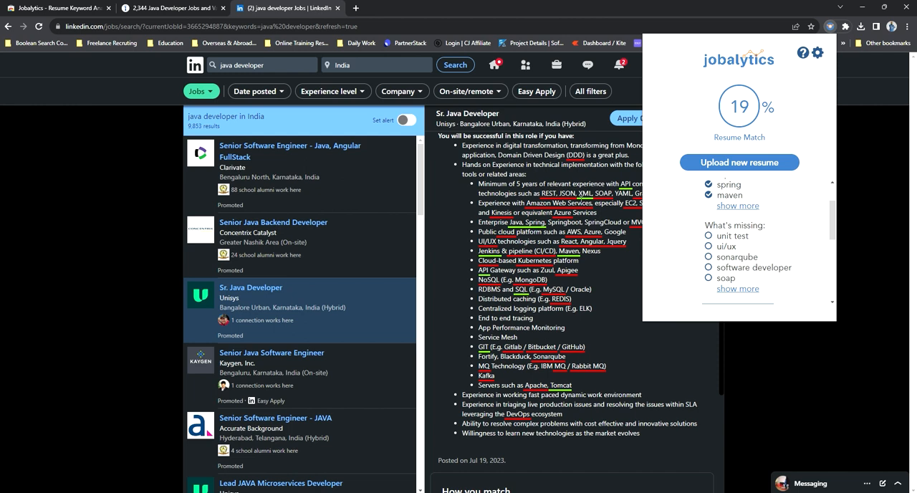
pyautogui.scroll(-3)
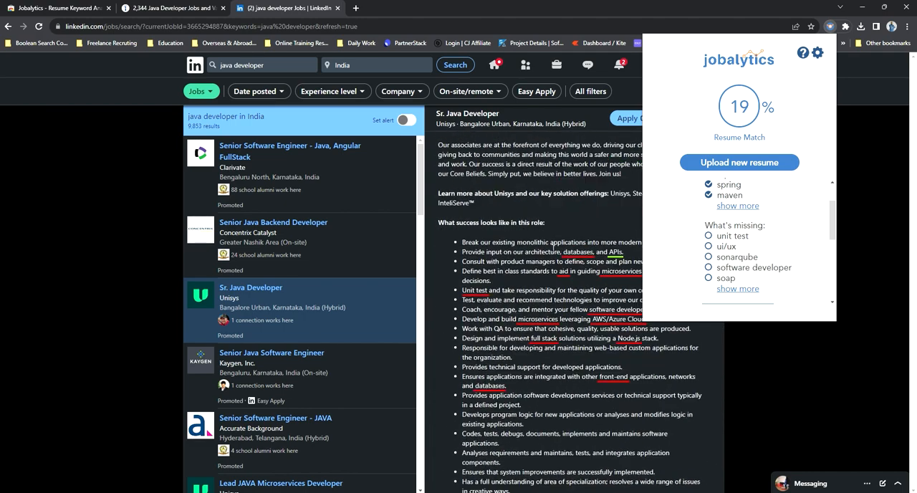
pyautogui.click(172, 9)
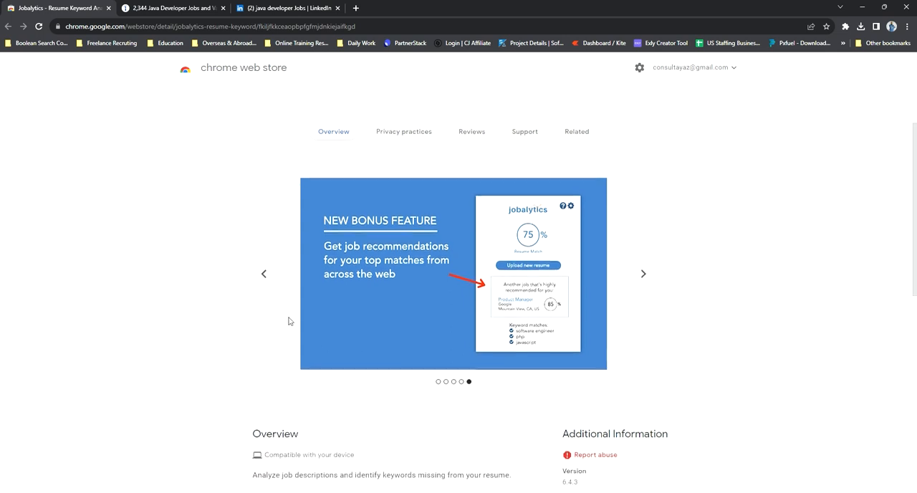
pyautogui.click(264, 272)
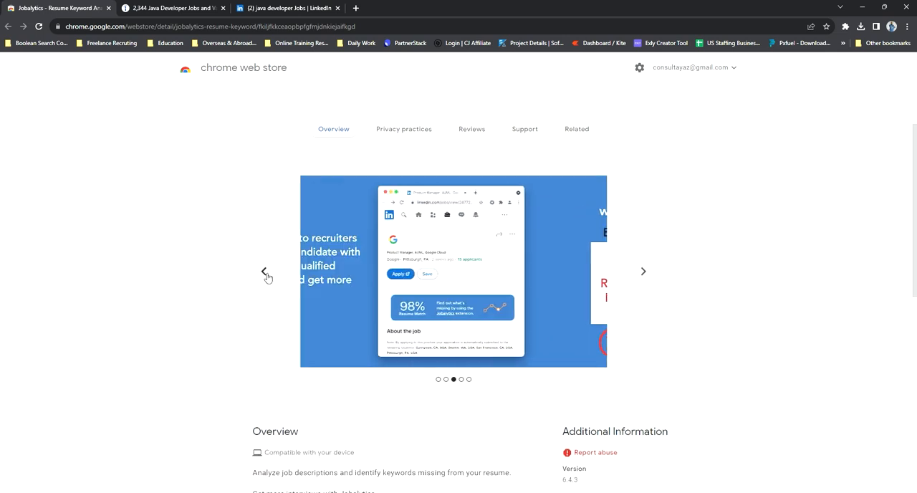
pyautogui.click(264, 271)
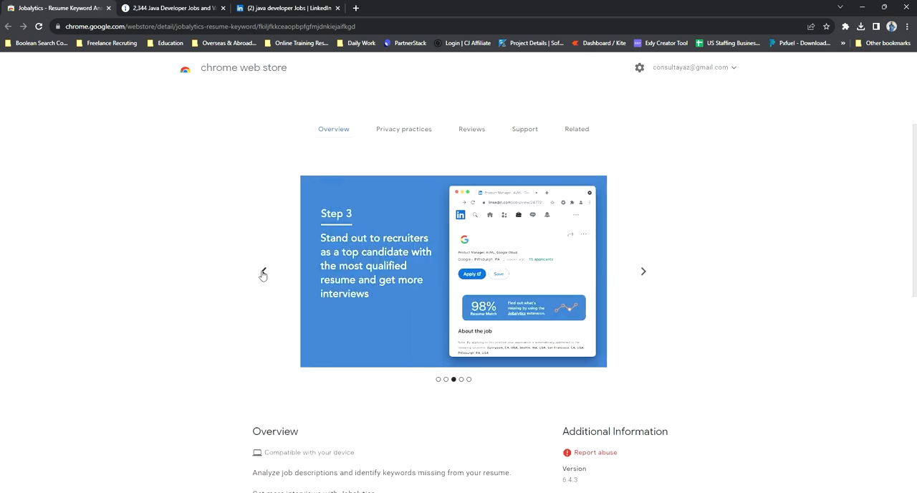
pyautogui.click(263, 271)
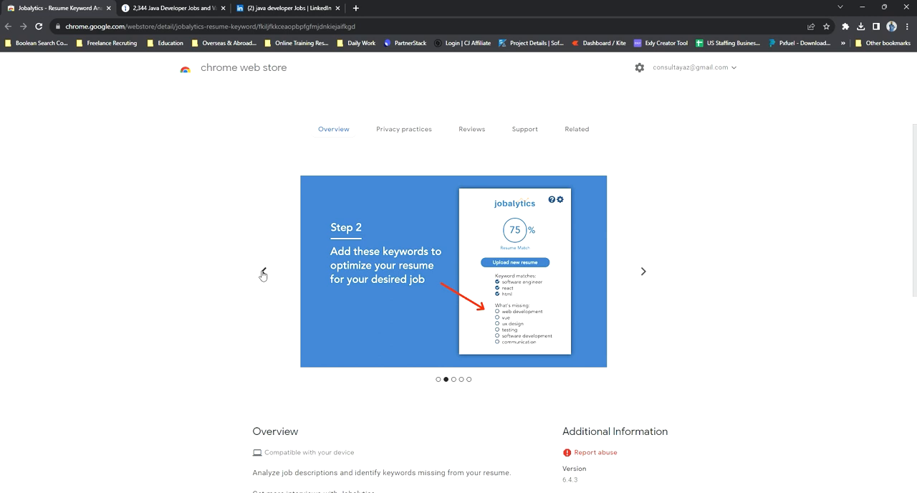
pyautogui.click(263, 275)
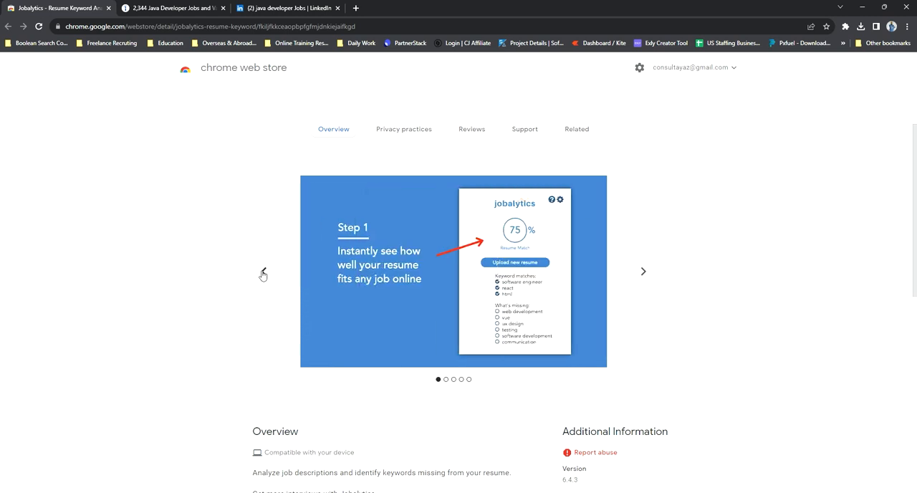
pyautogui.click(642, 271)
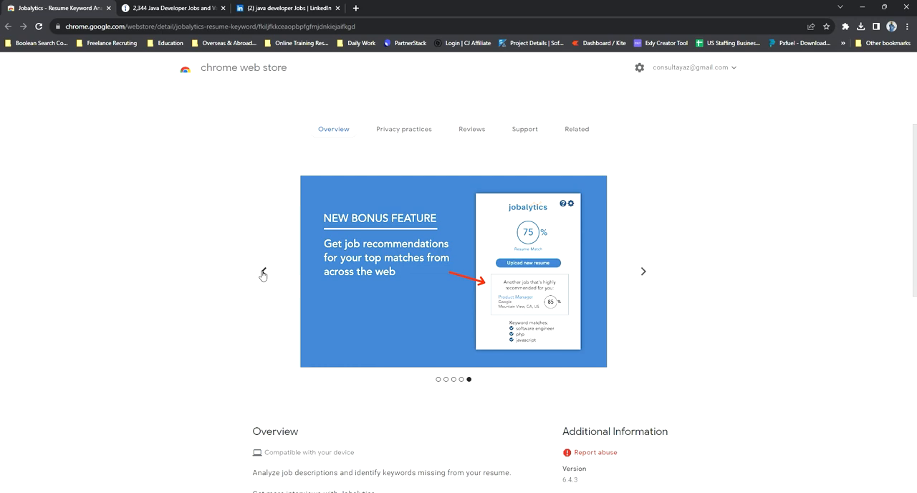
pyautogui.scroll(-3)
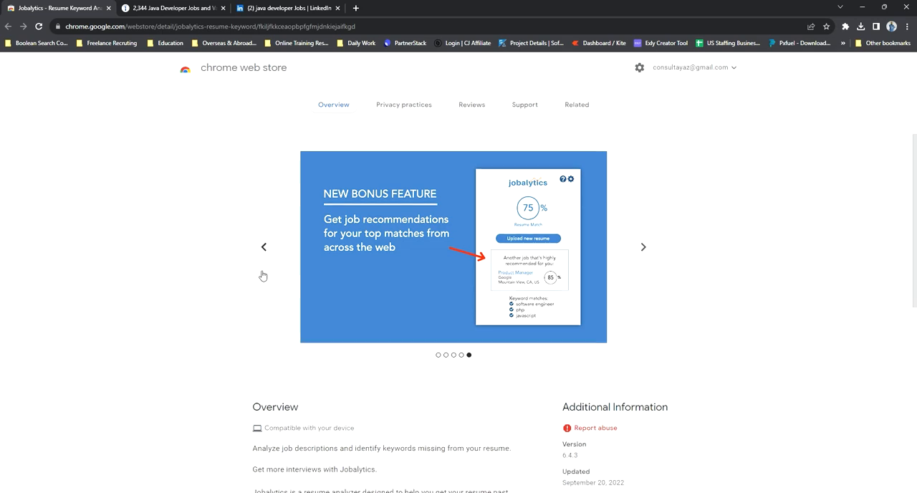
pyautogui.scroll(-3)
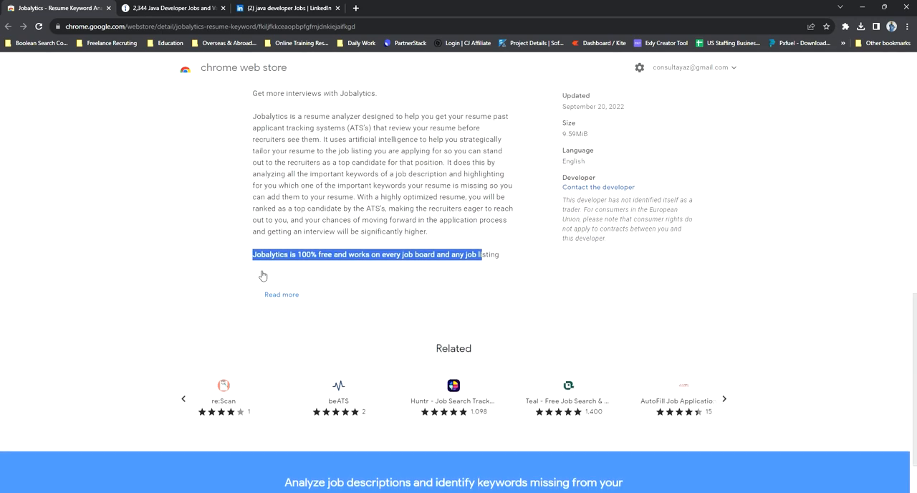
pyautogui.scroll(3)
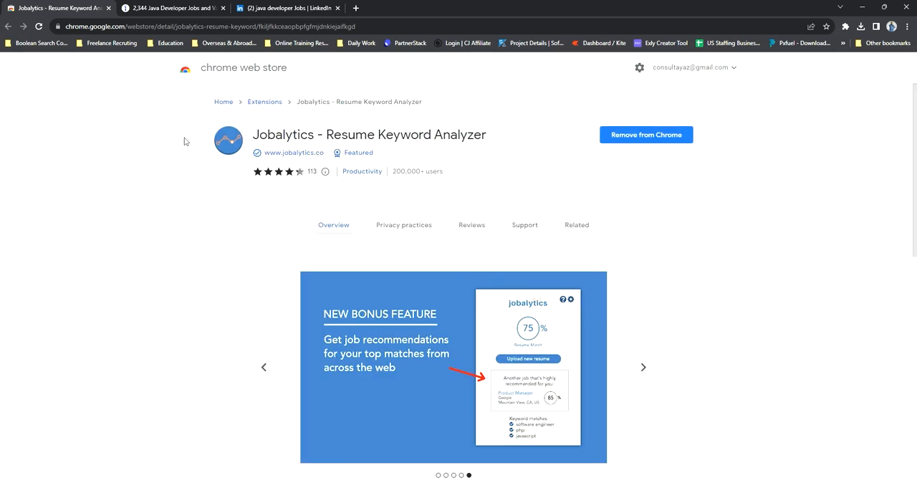